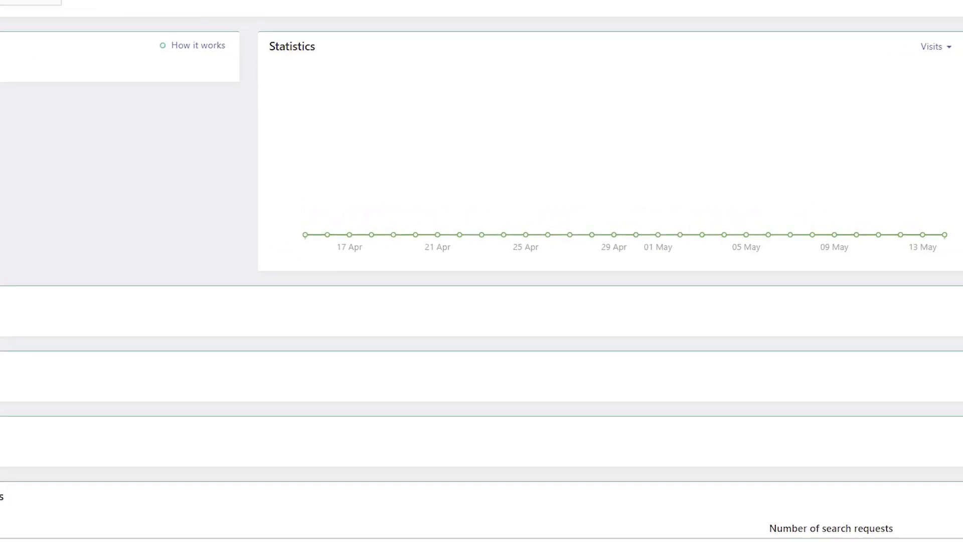
Search 'google marketing platform' and reach the Welcome to Google Analytics start page.
scroll(down, 3)
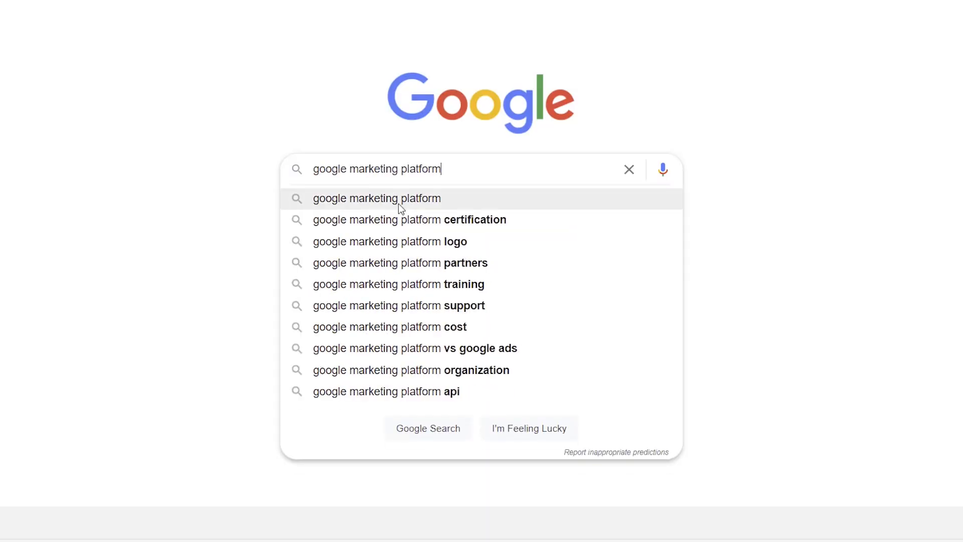
click(376, 198)
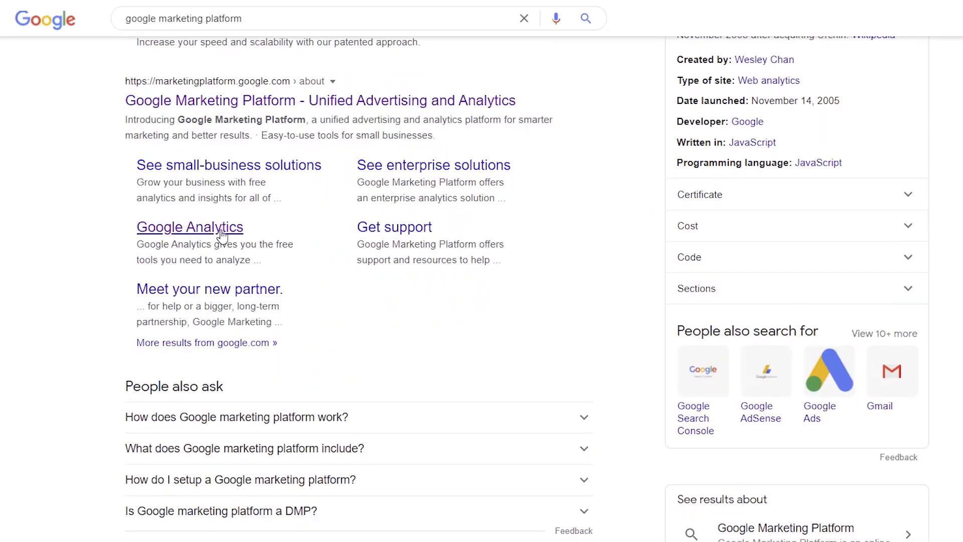
click(190, 227)
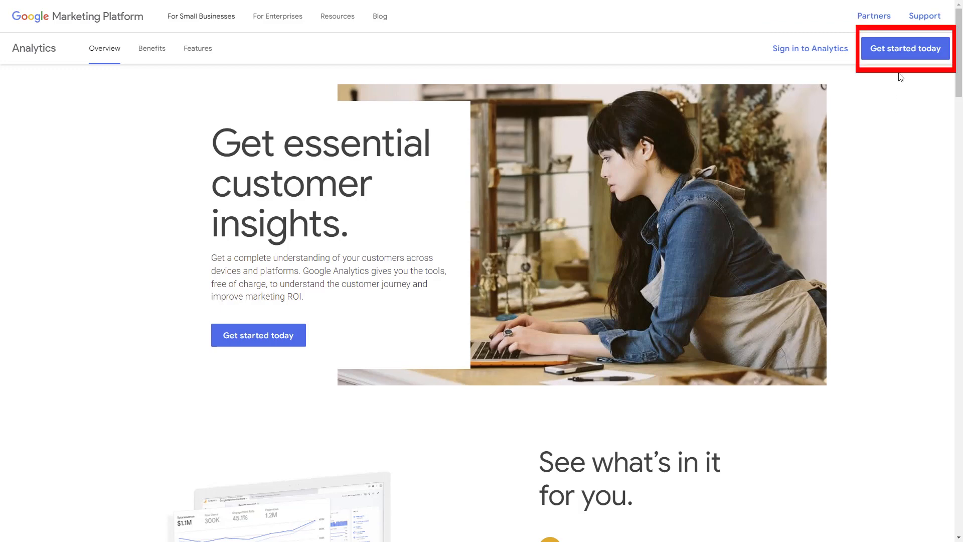
click(903, 49)
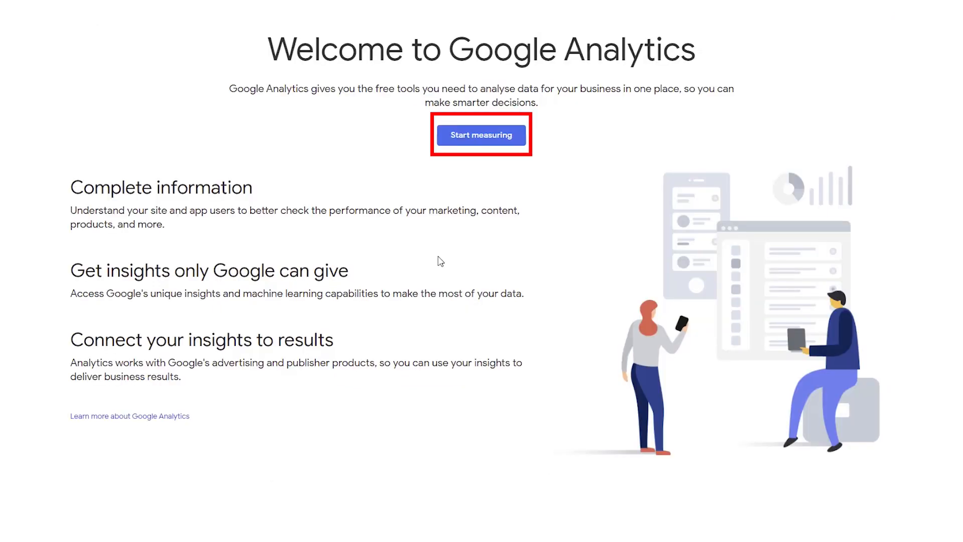
Create an Analytics account with a Universal Analytics-only property named 'test'.
click(481, 134)
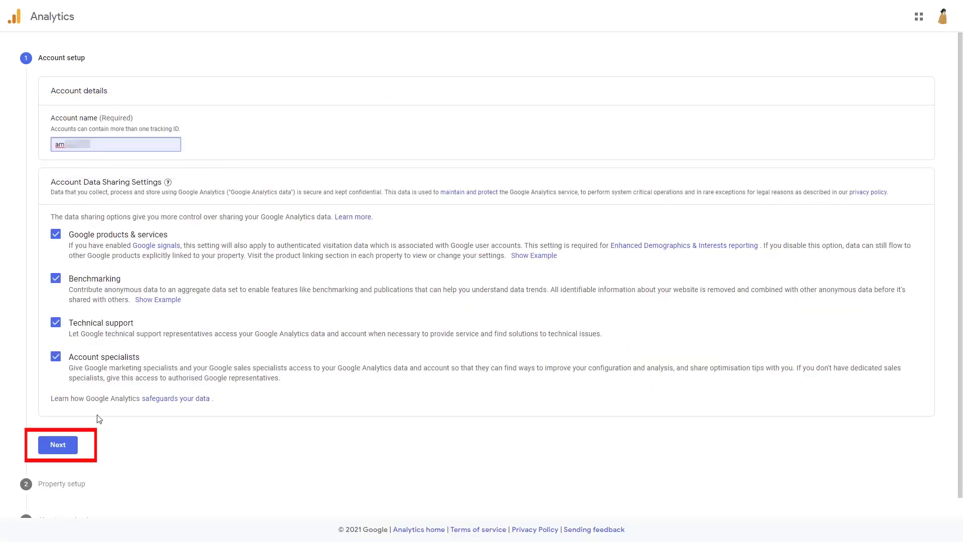
click(57, 444)
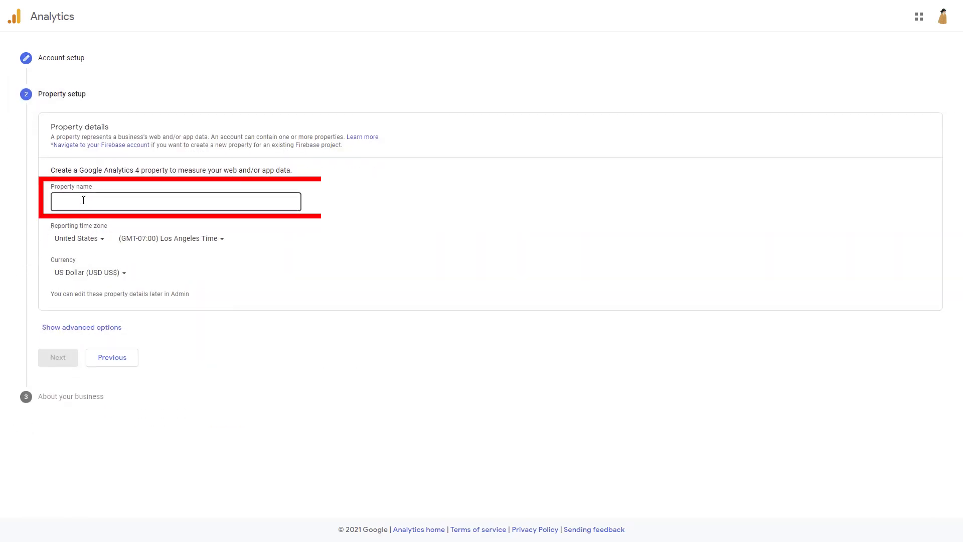
click(175, 201)
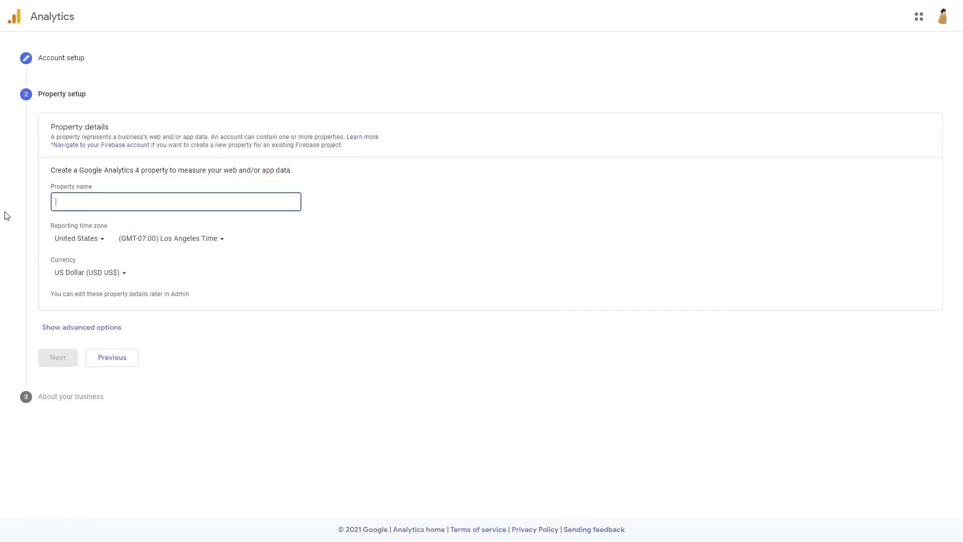
text(test)
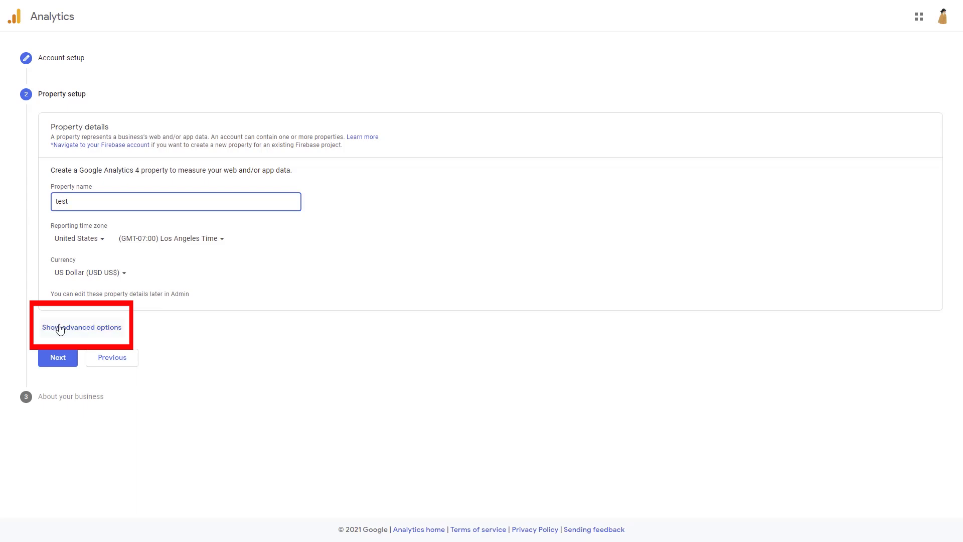
click(80, 326)
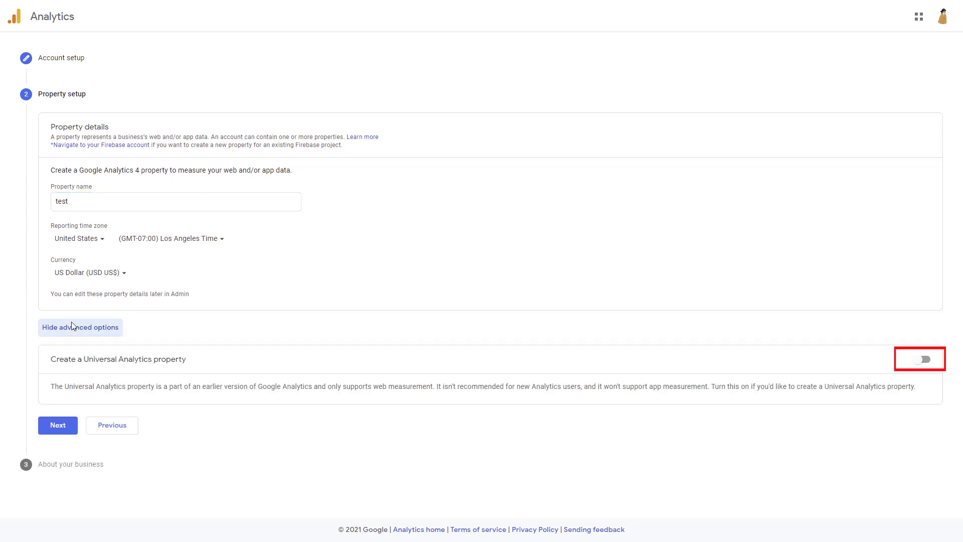
click(919, 359)
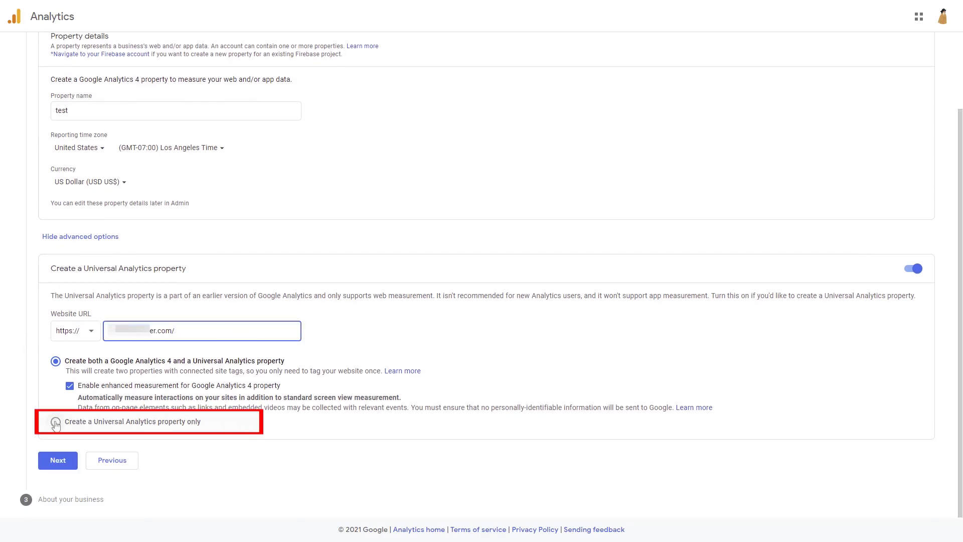
click(55, 421)
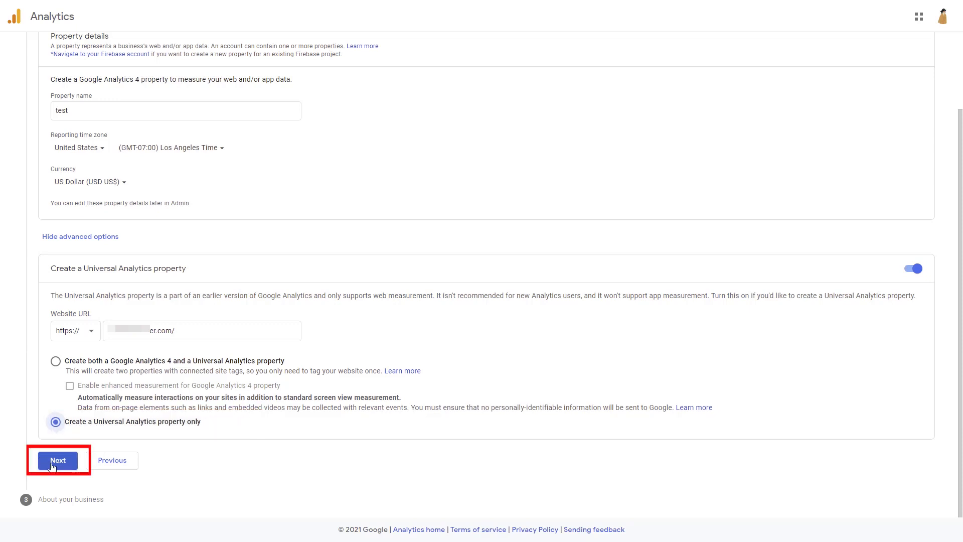
click(57, 459)
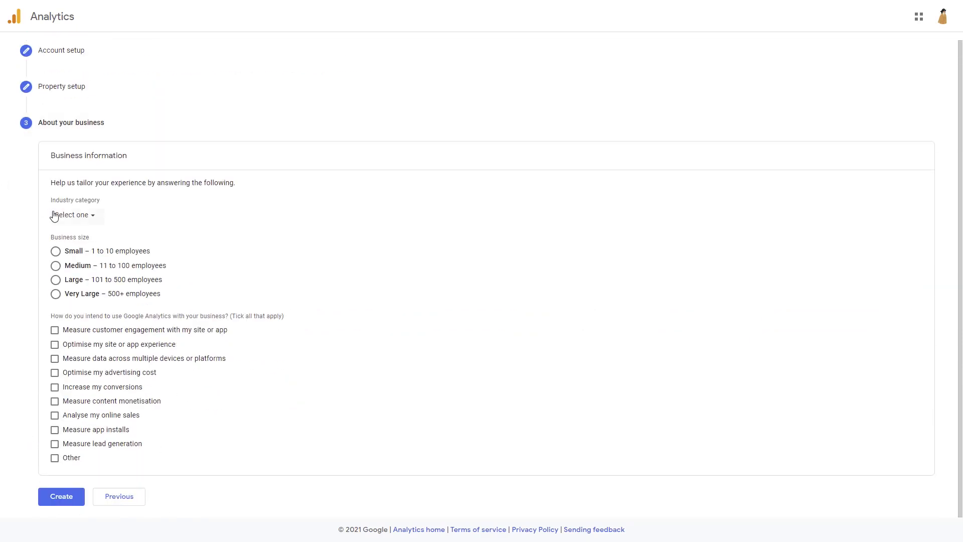
Choose Shopping as the industry, then accept the GDPR and data protection terms.
click(74, 215)
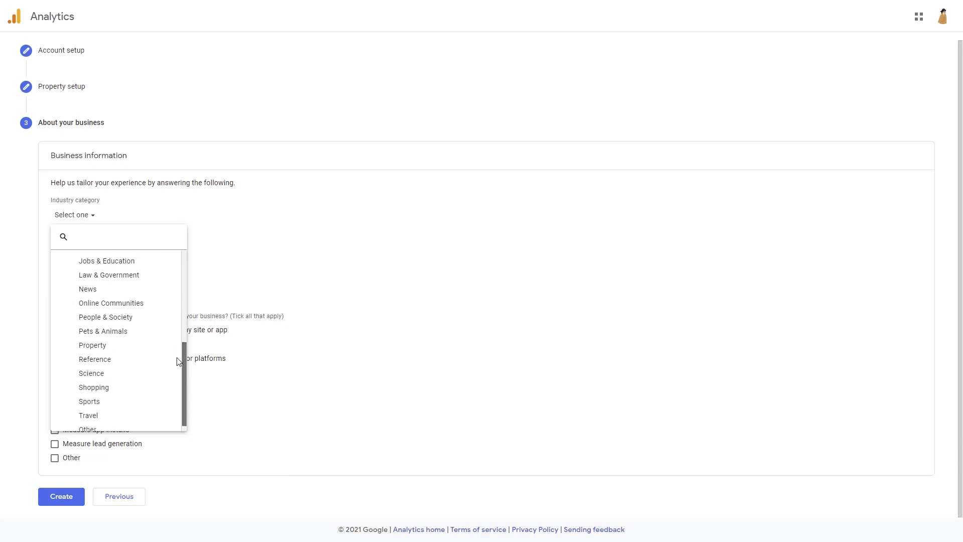
click(94, 388)
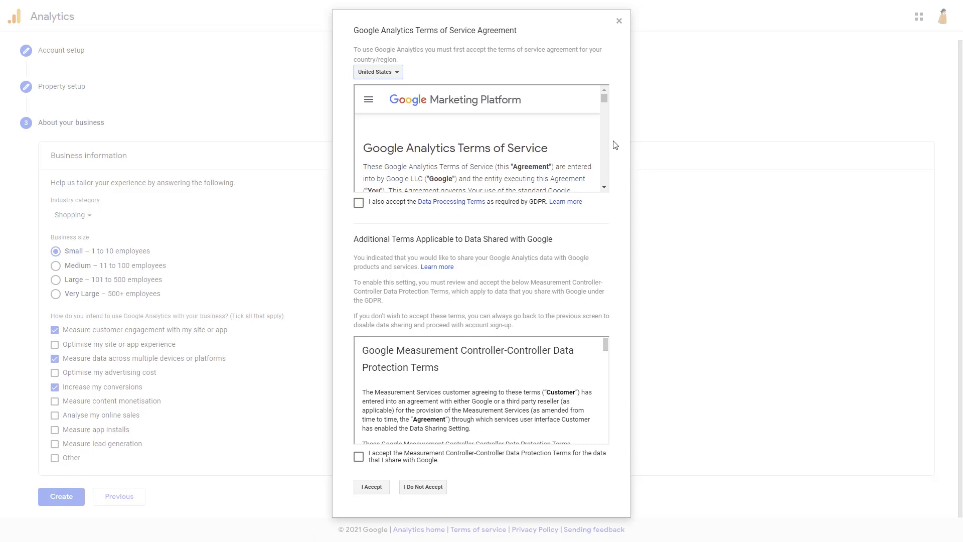
click(358, 202)
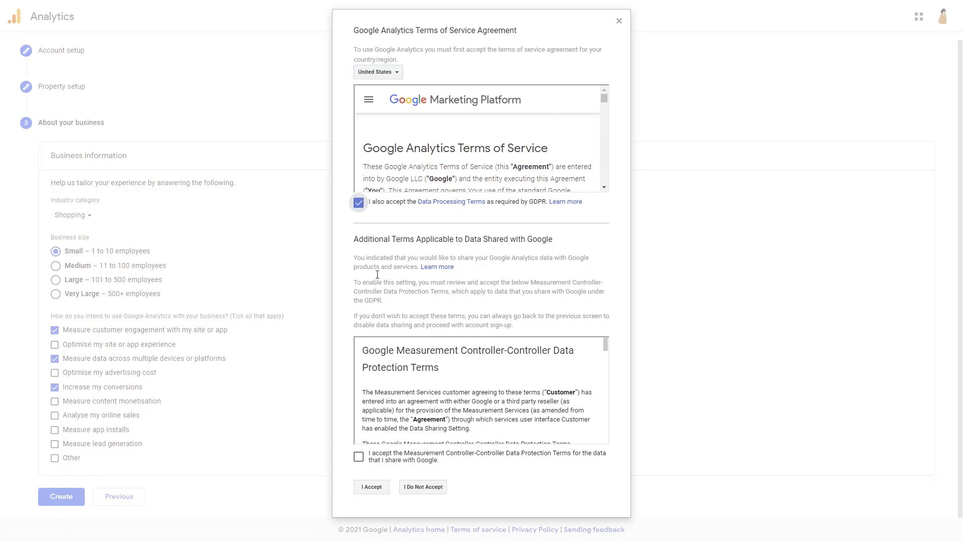
click(358, 457)
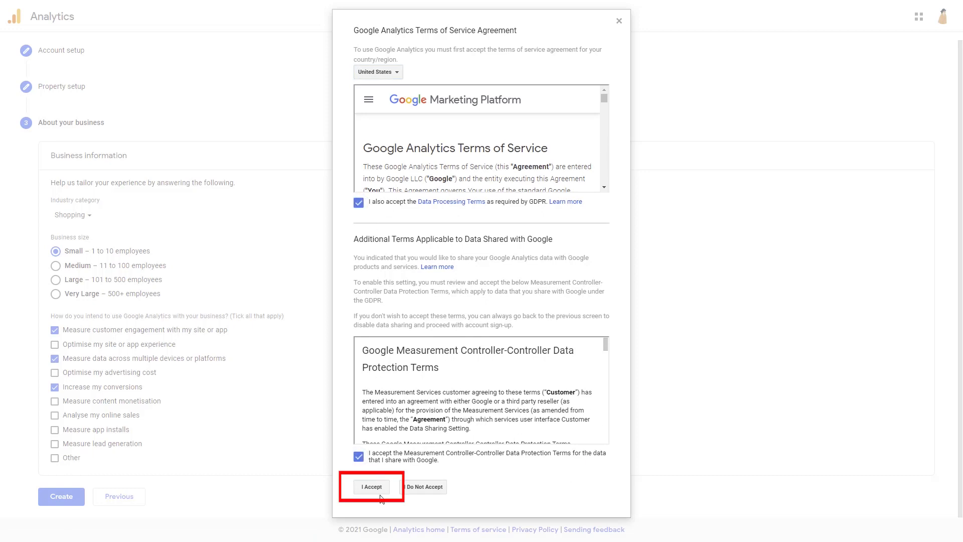
click(372, 485)
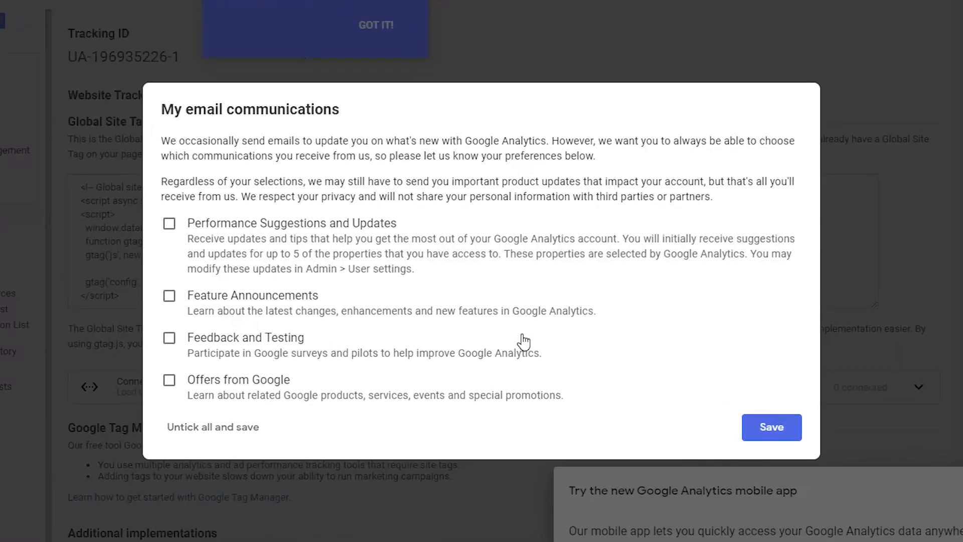
Save email preferences with Performance Suggestions and Updates ticked.
click(169, 223)
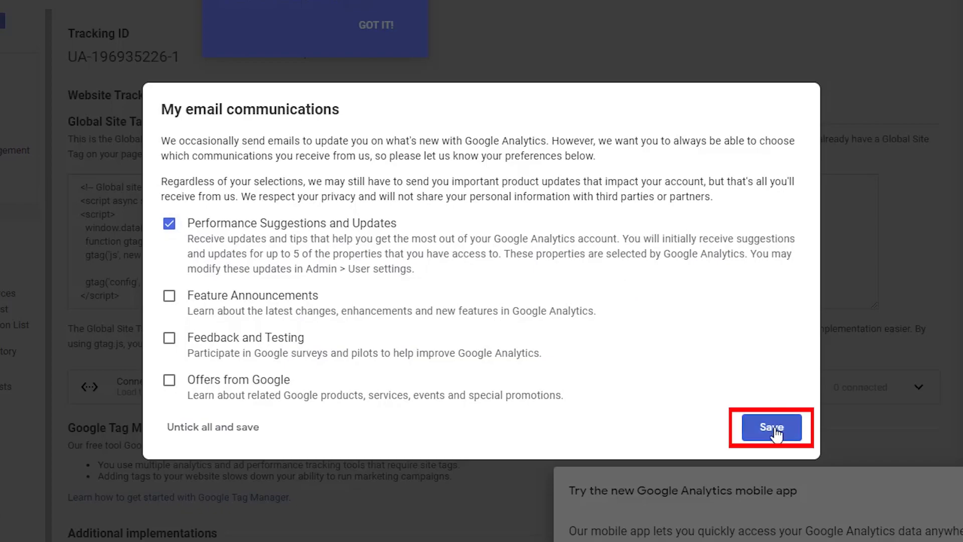
click(771, 427)
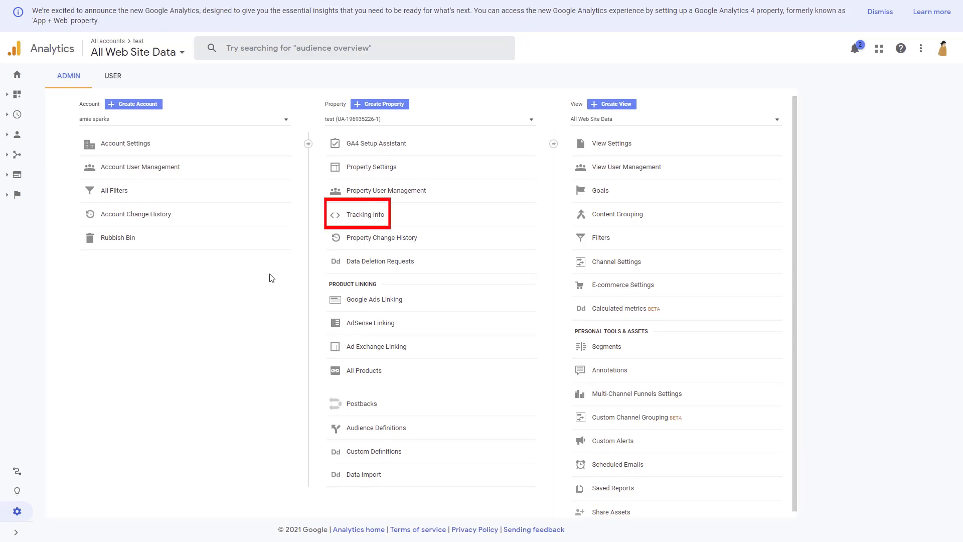
Display the test property's Tracking Info and copy the gtag.js snippet.
click(367, 215)
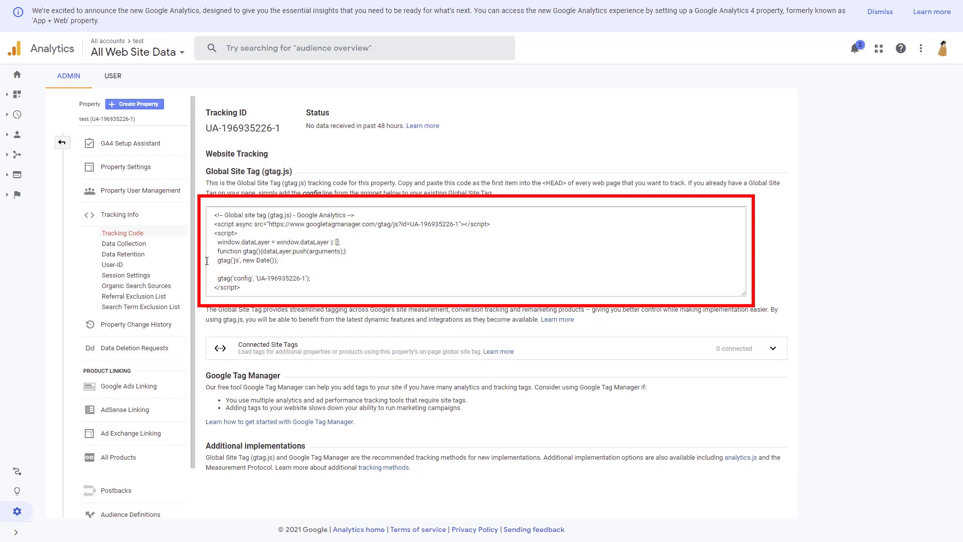
right_click(276, 252)
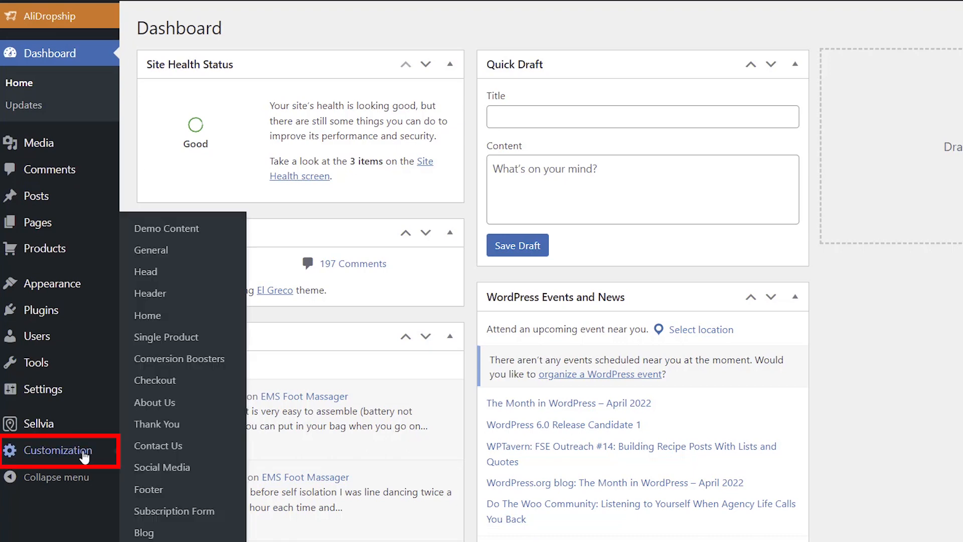
Paste the Global Site Tag into WordPress Head customization and save all settings.
click(145, 271)
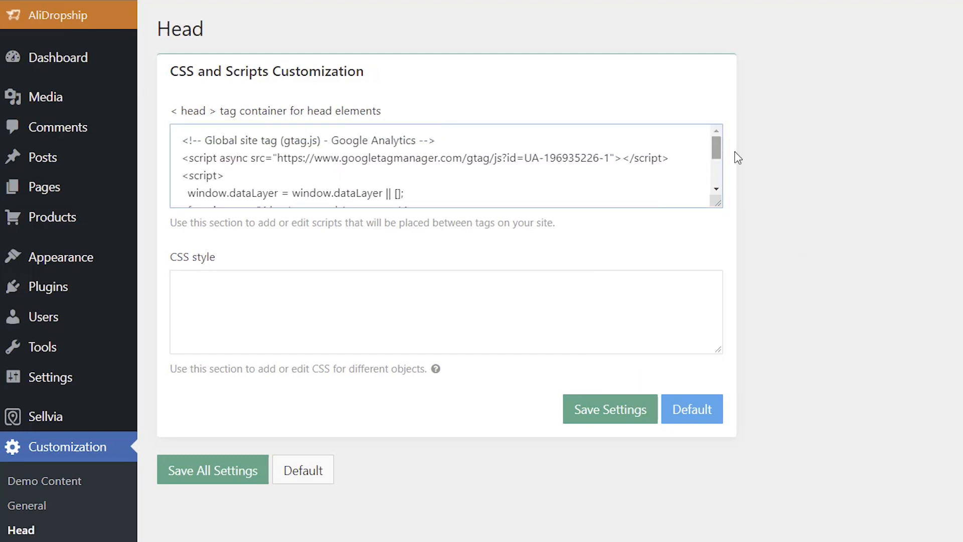
click(213, 469)
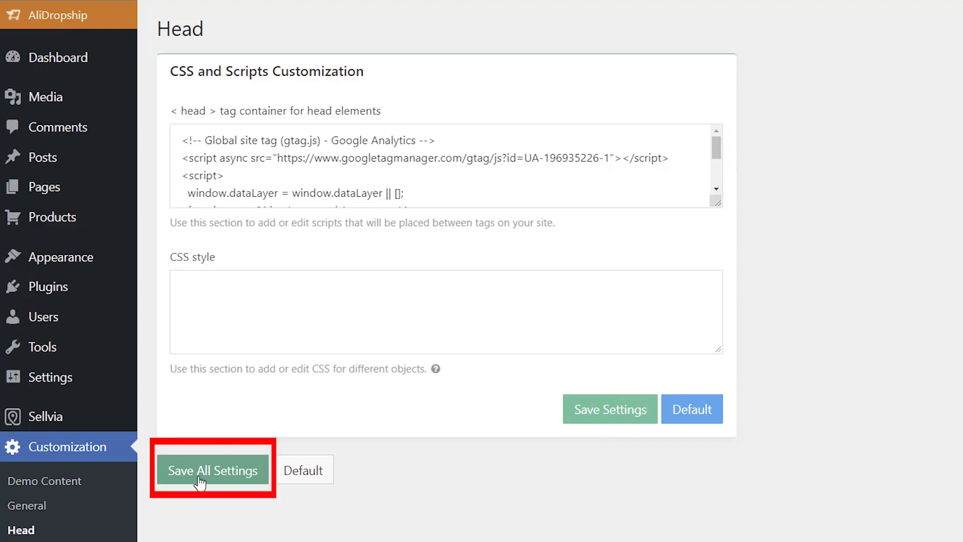
click(211, 469)
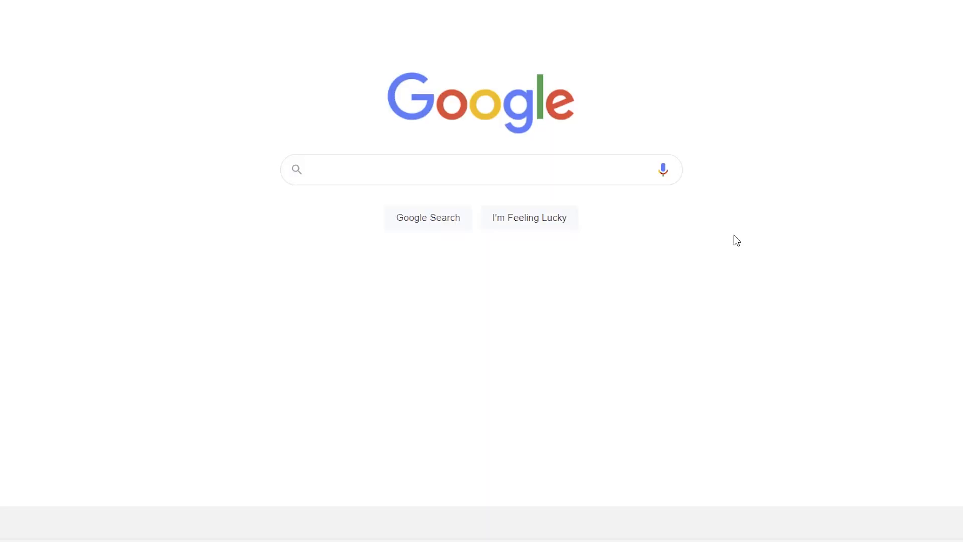
Search 'google developers console' and open the Google Developers Console result.
text(google developr)
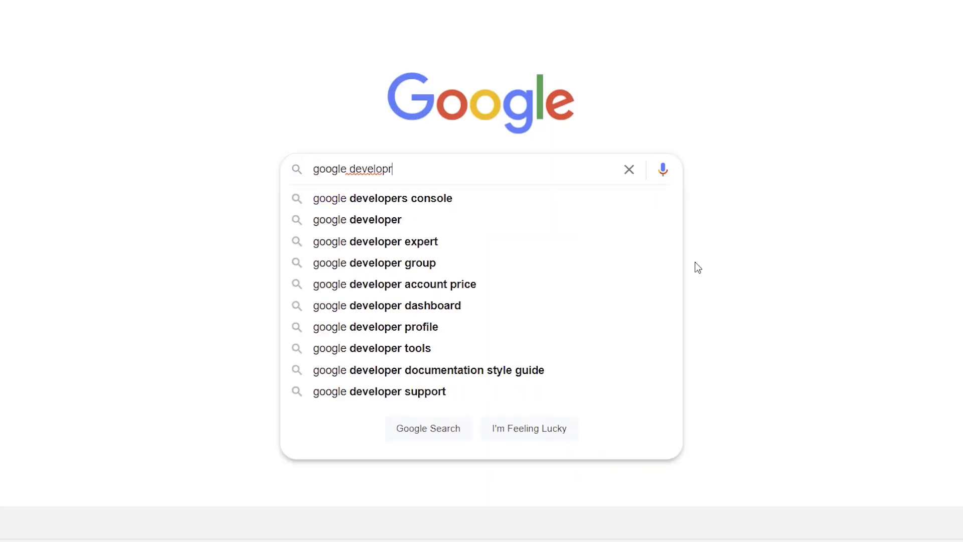
click(382, 198)
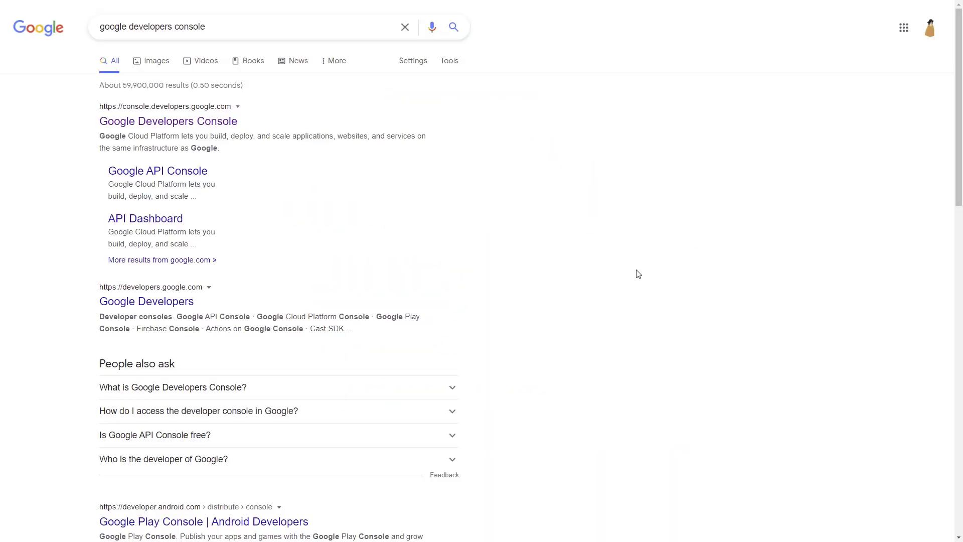
click(167, 121)
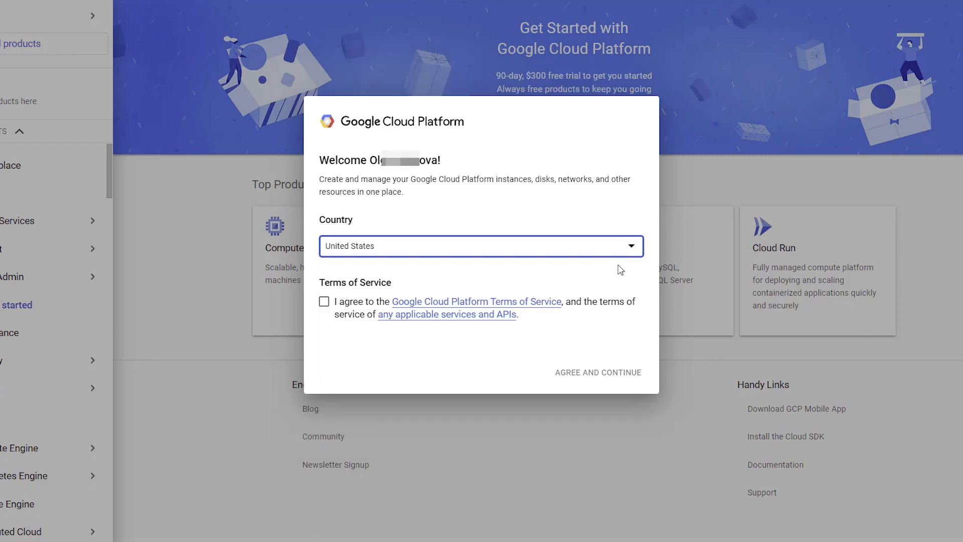
Accept the Cloud Platform terms of service and open the New Project form.
click(323, 301)
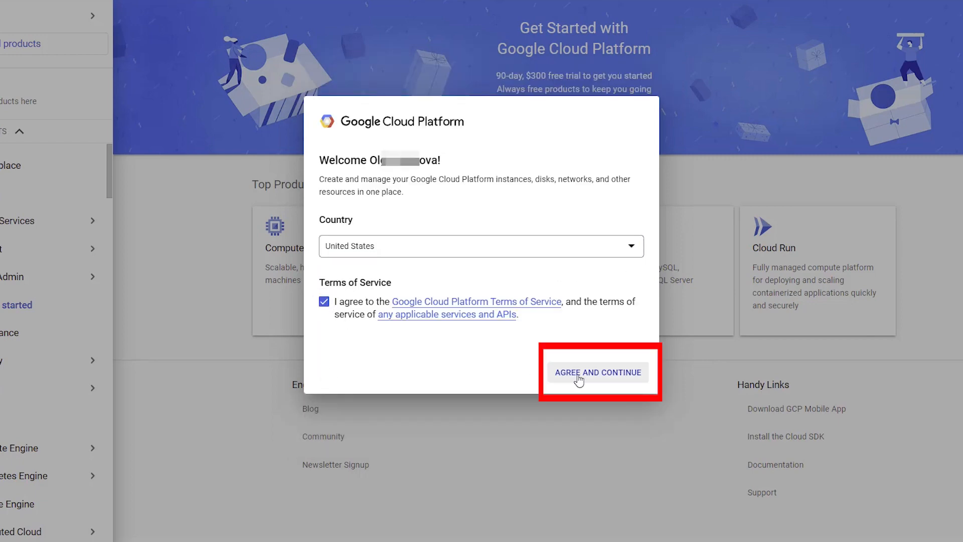
click(597, 372)
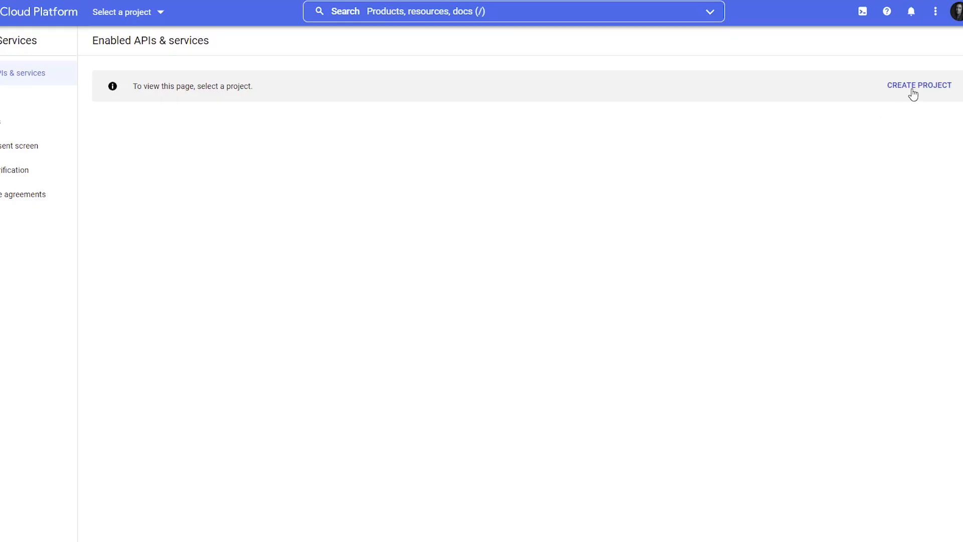
click(918, 85)
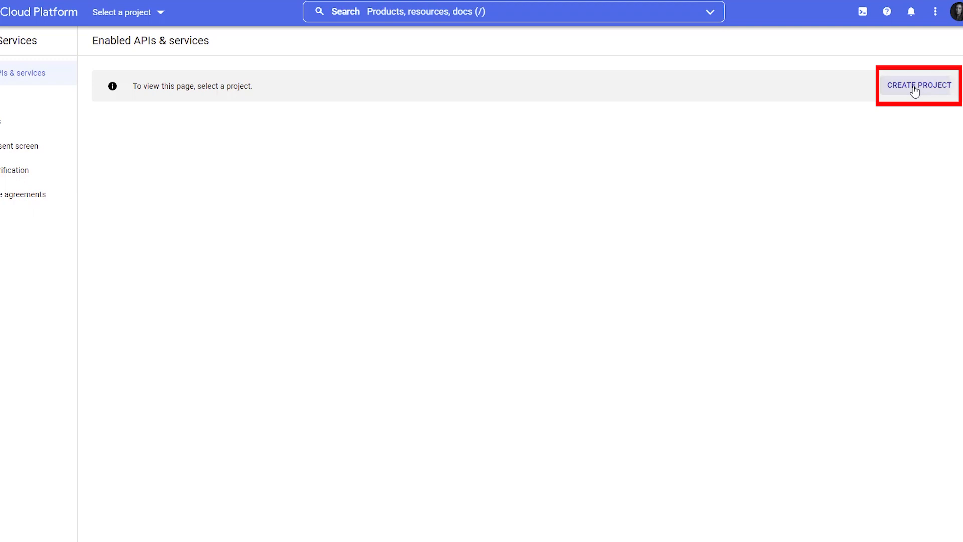
click(918, 86)
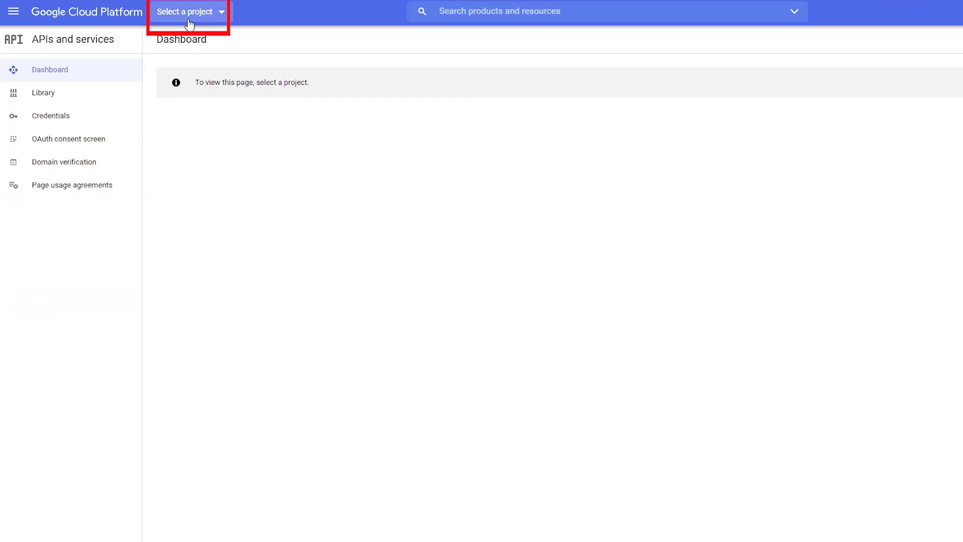
click(187, 11)
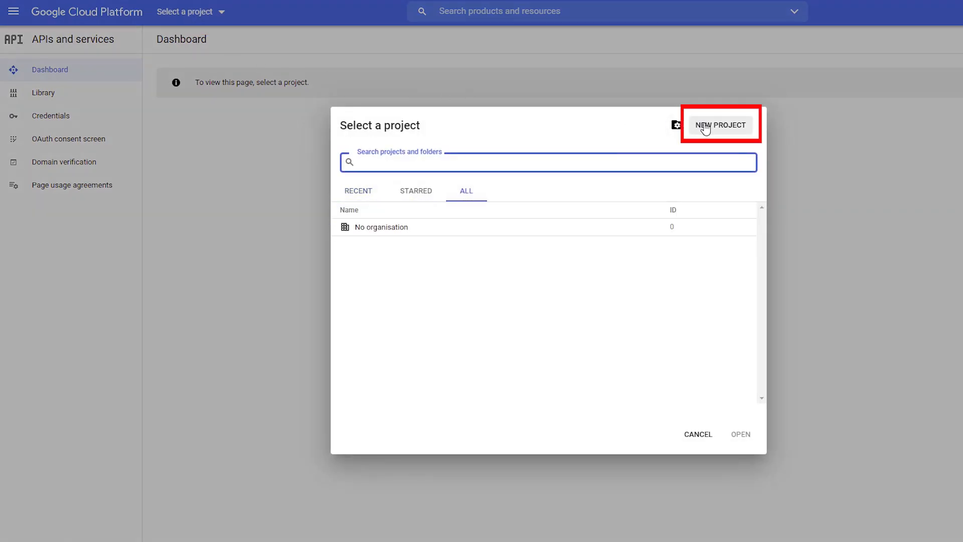
click(720, 126)
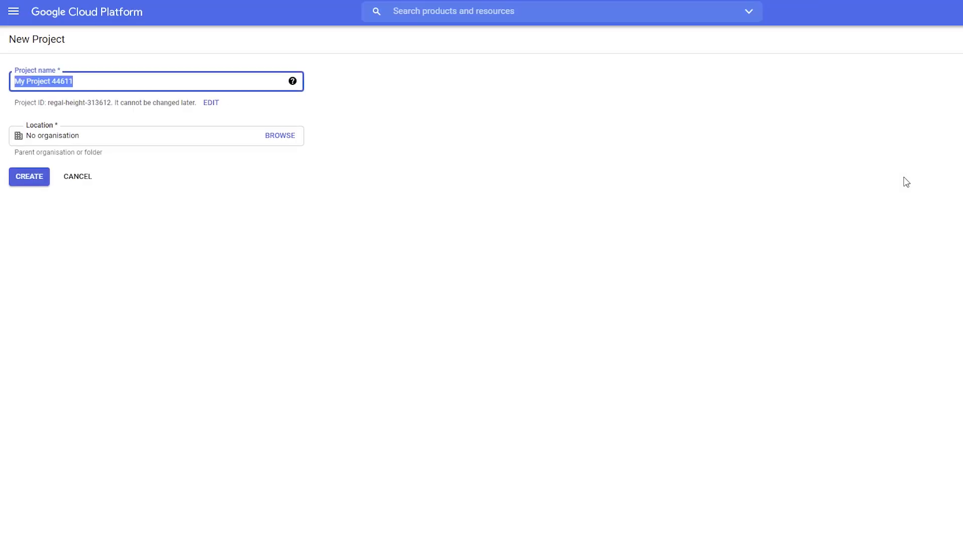
Create the 'Traffic report' project and open Enable APIs and Services.
text(T)
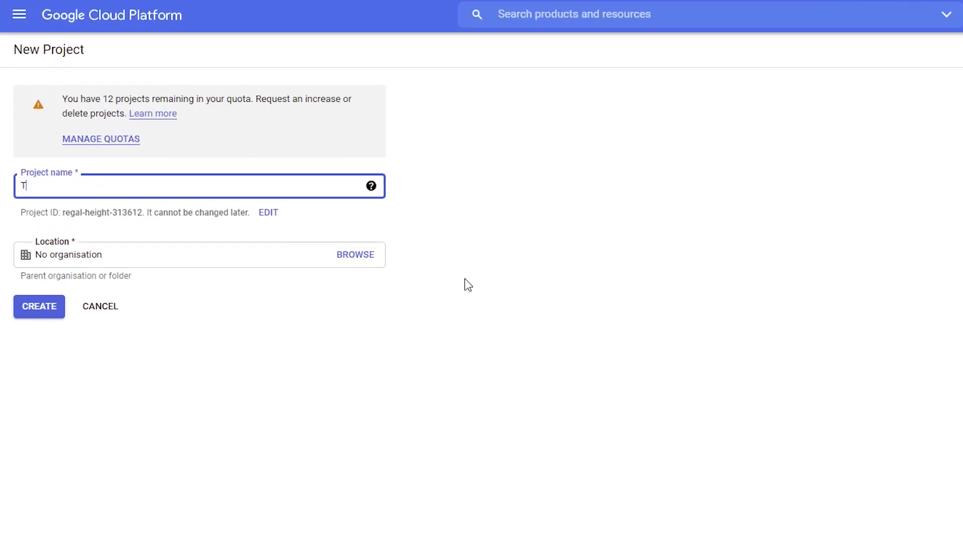
text(Traffic report)
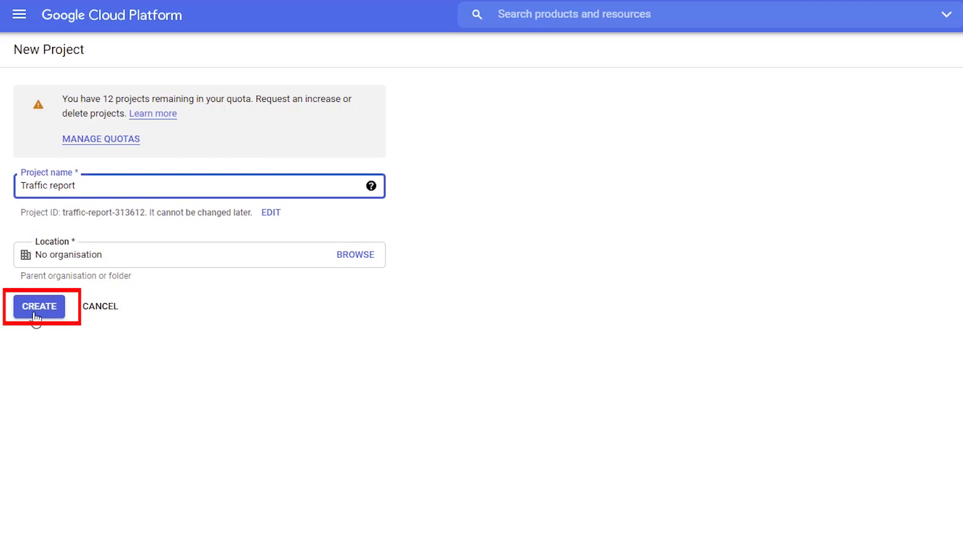
click(39, 306)
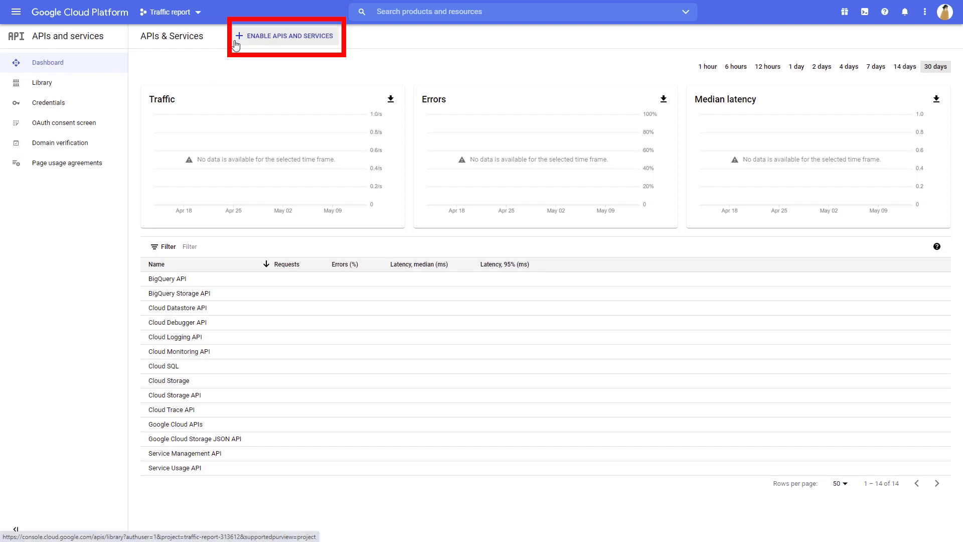
click(284, 36)
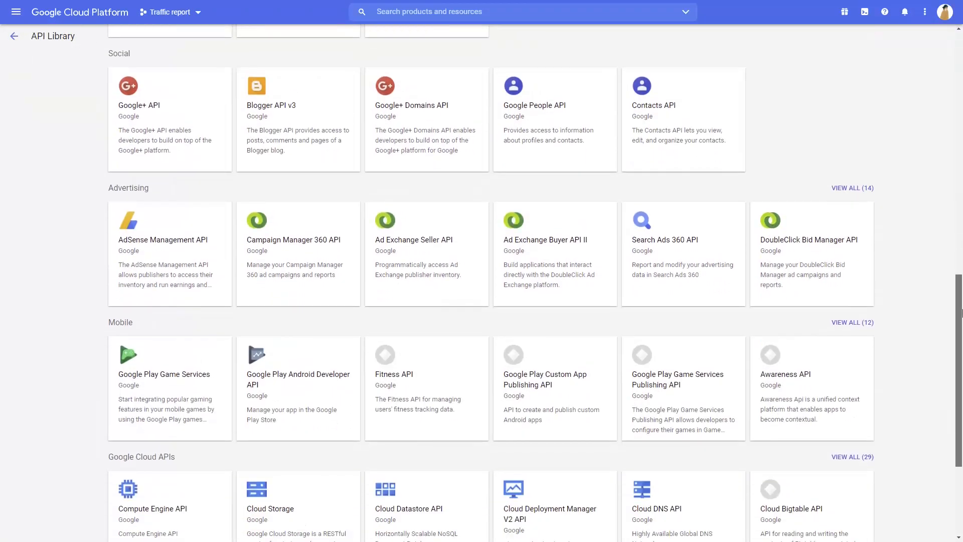
Find and enable the Google Analytics API in the API Library.
scroll(down, 3)
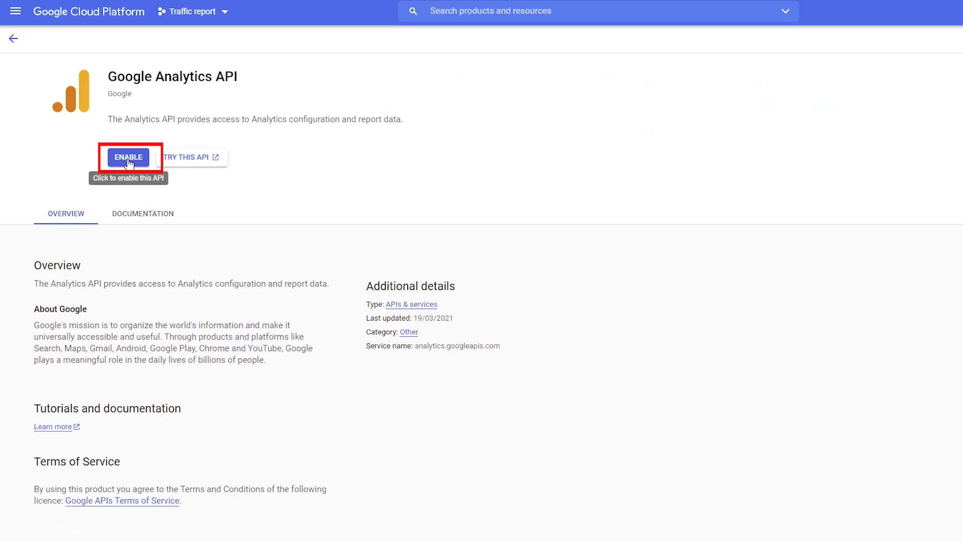
click(128, 156)
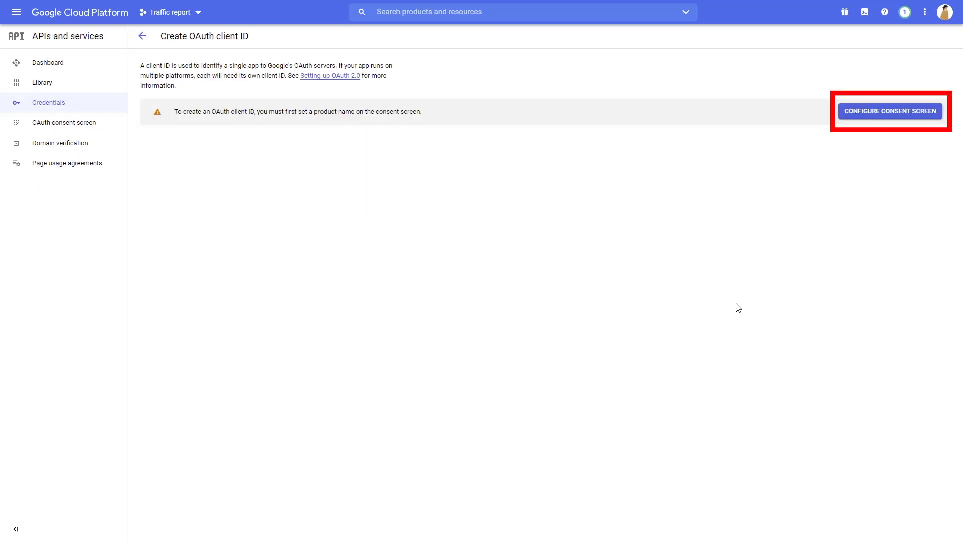
Create an external OAuth consent screen and fill in the Kidscorner app information.
click(889, 112)
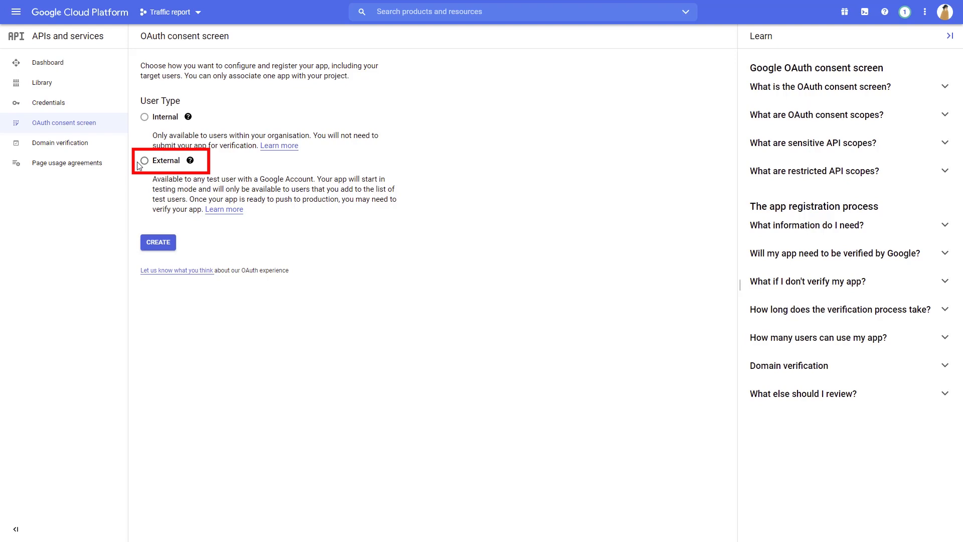
click(144, 161)
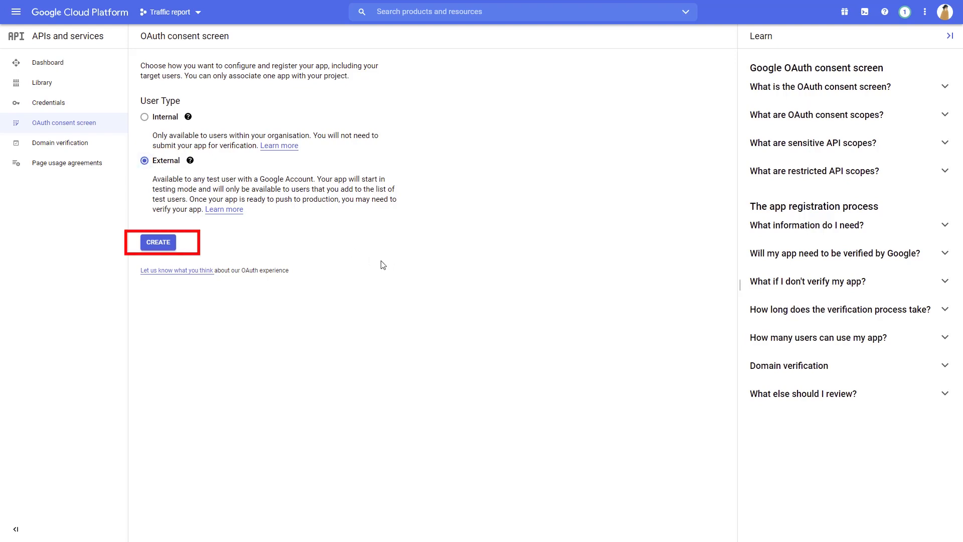
click(158, 241)
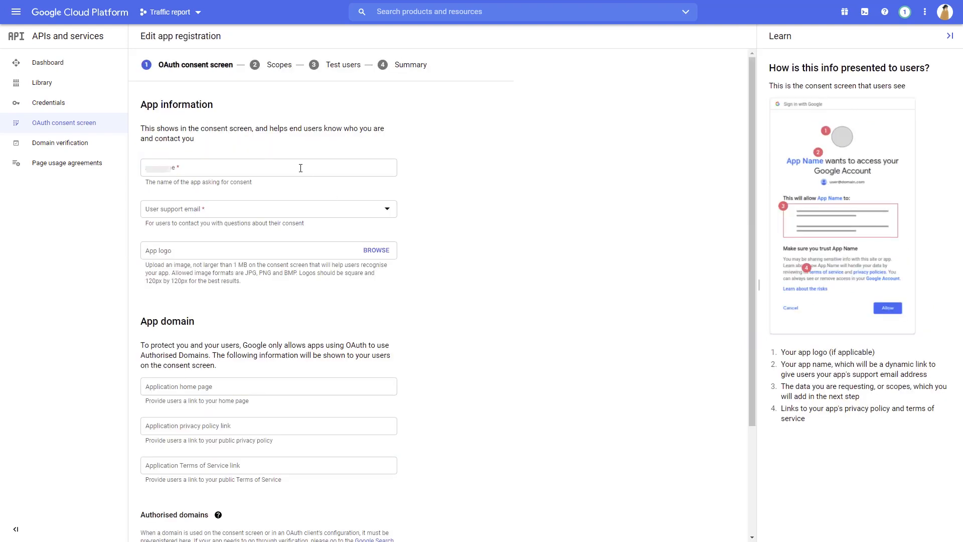
click(269, 166)
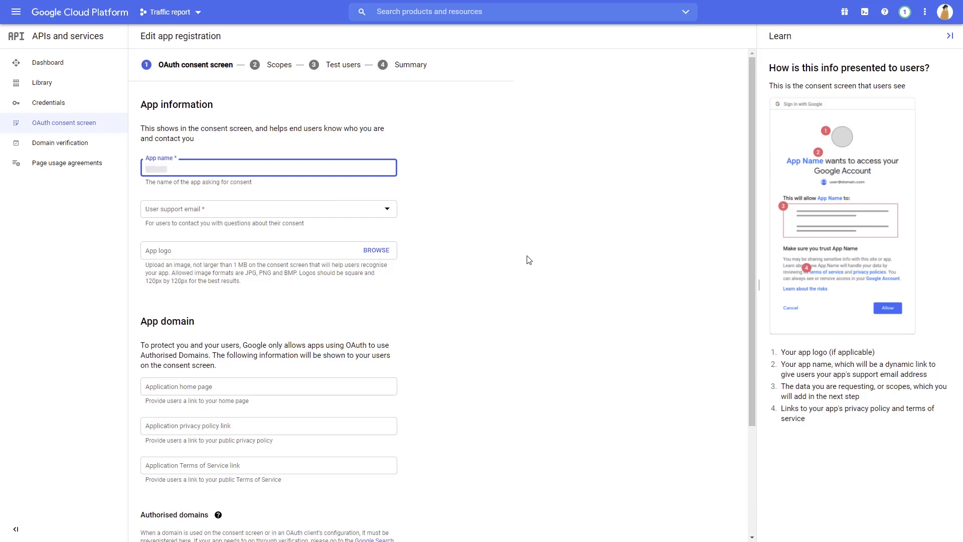
click(268, 208)
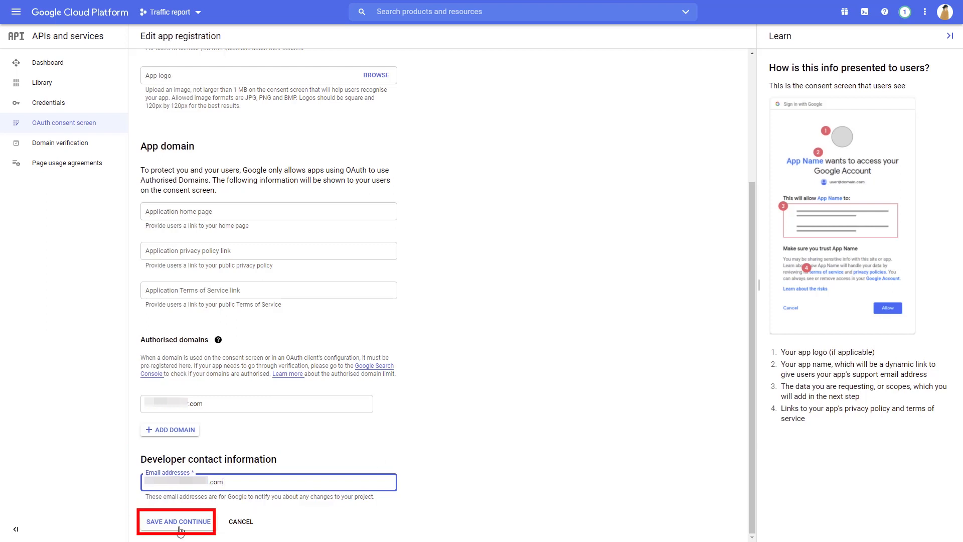
click(178, 521)
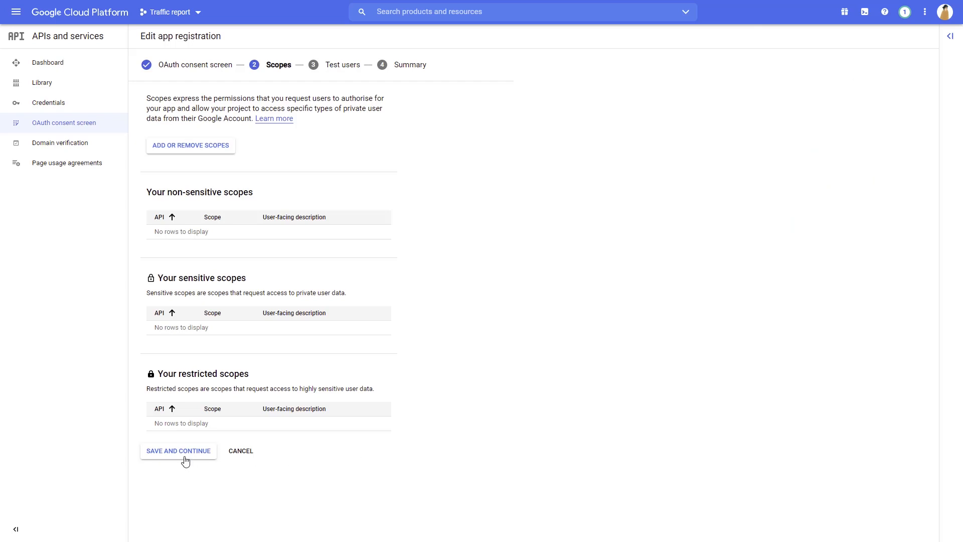
Skip past scopes and test users, then push the Kidscorner app to production.
click(178, 450)
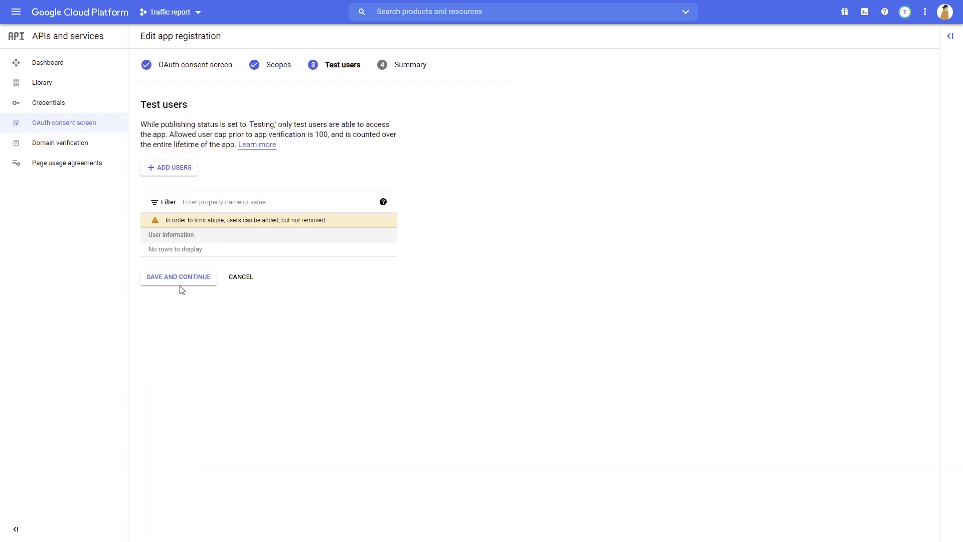
click(178, 276)
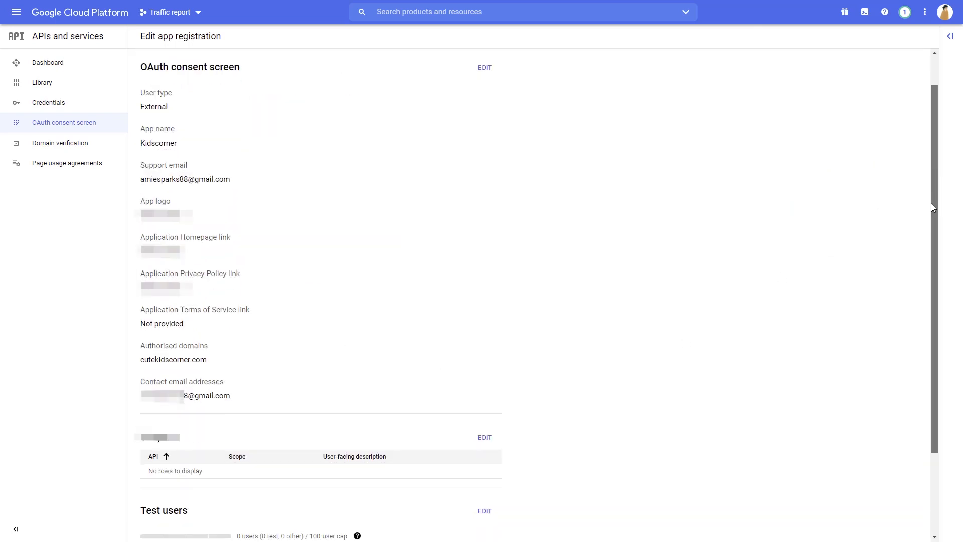
scroll(down, 3)
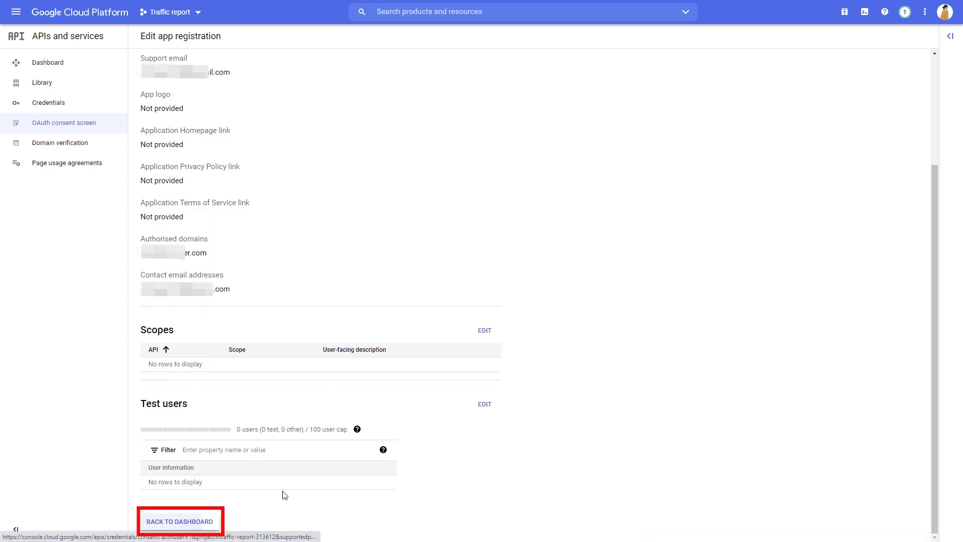
click(181, 521)
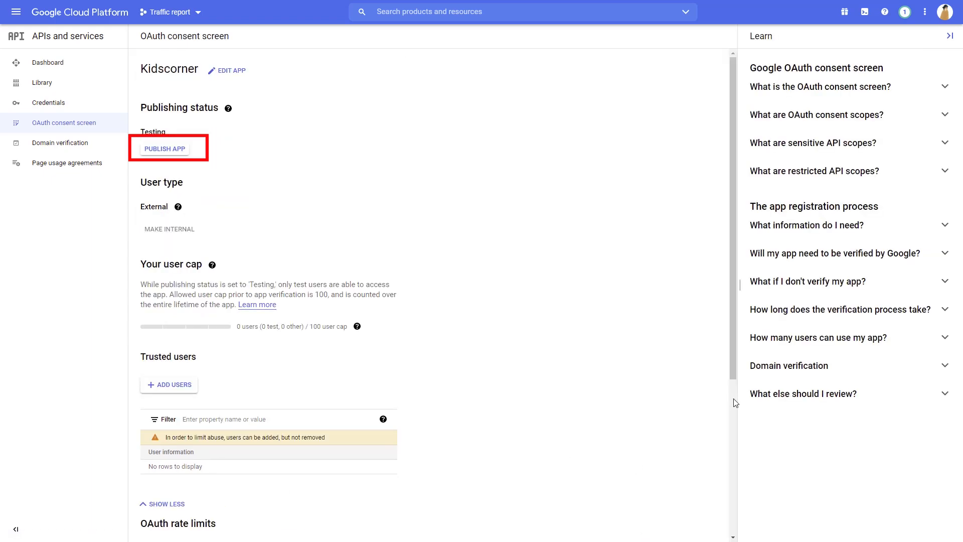
click(164, 149)
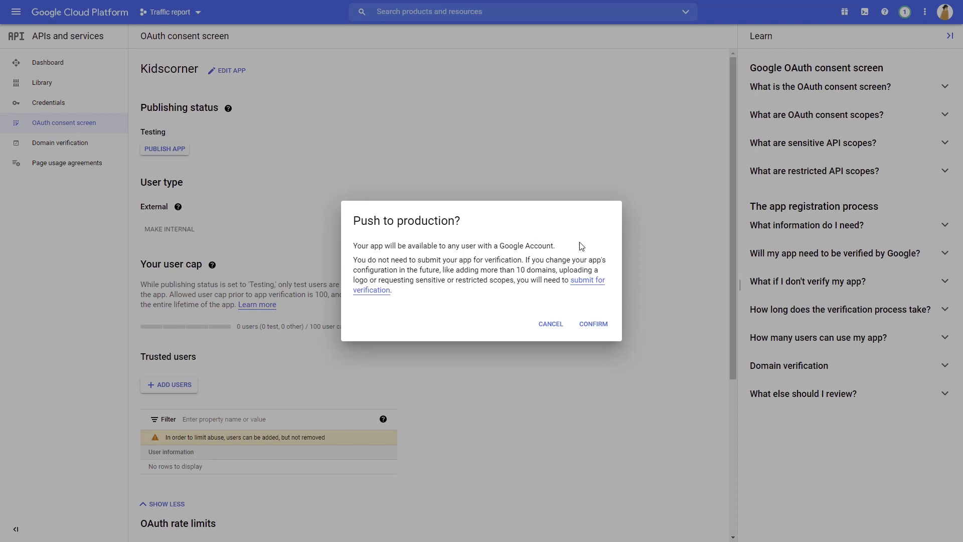
click(591, 324)
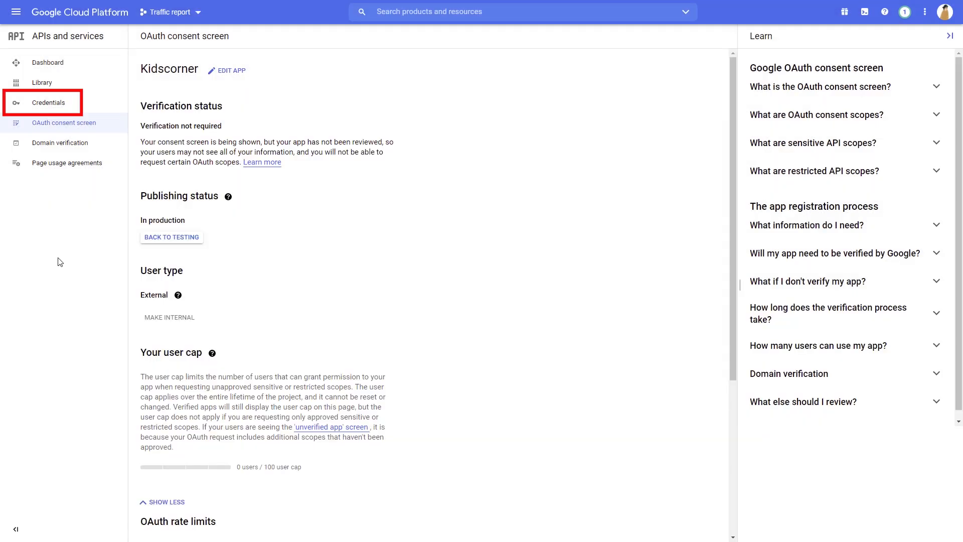
Create a Web application OAuth client named kidscorner with a JavaScript origin, and copy its client ID.
click(48, 103)
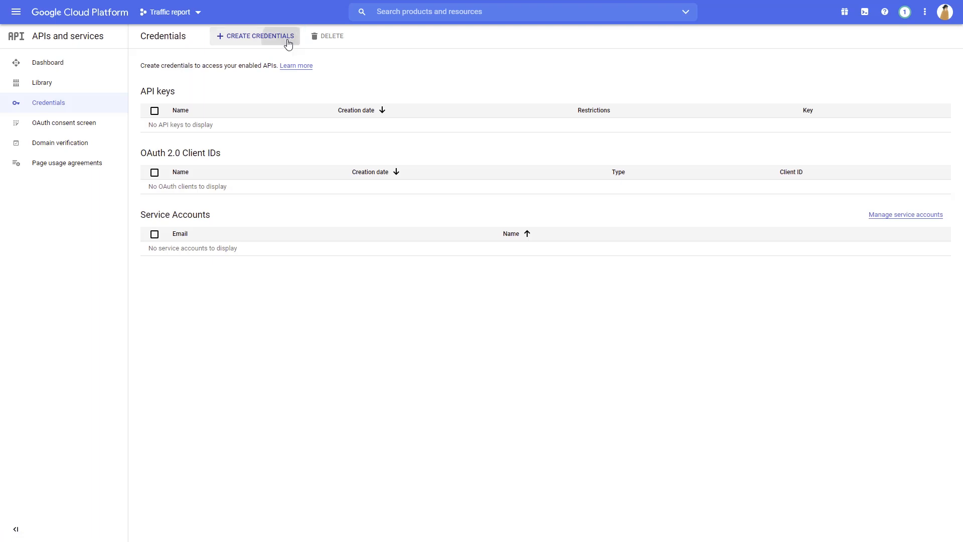
click(259, 36)
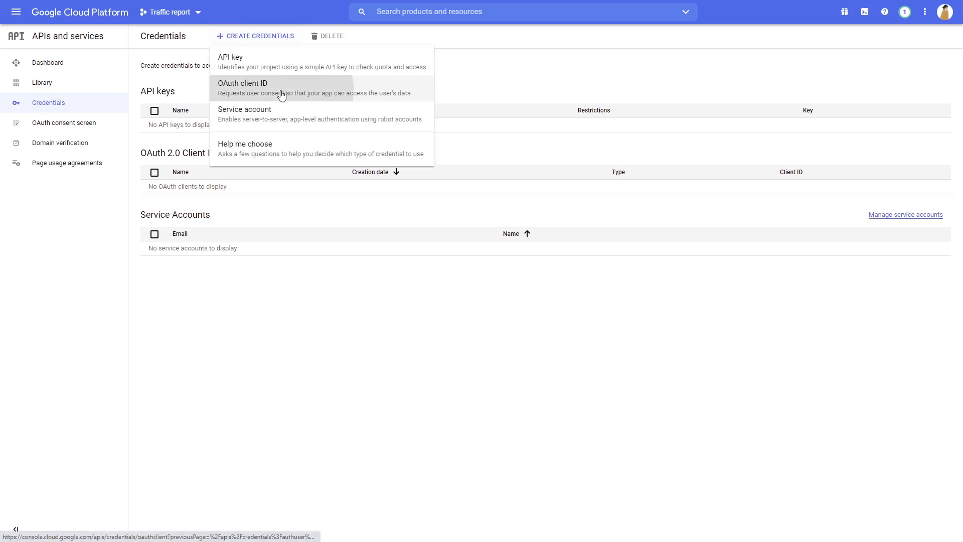
click(242, 82)
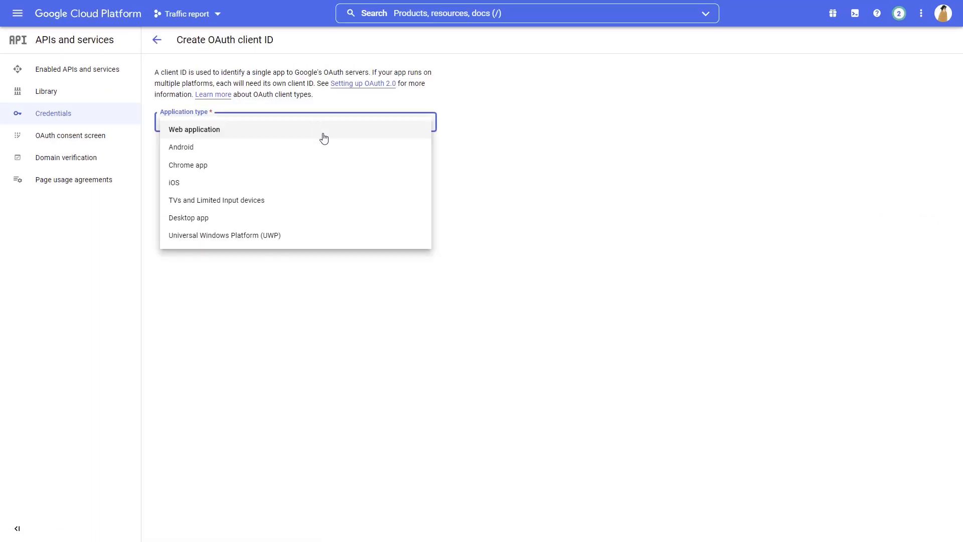
click(194, 129)
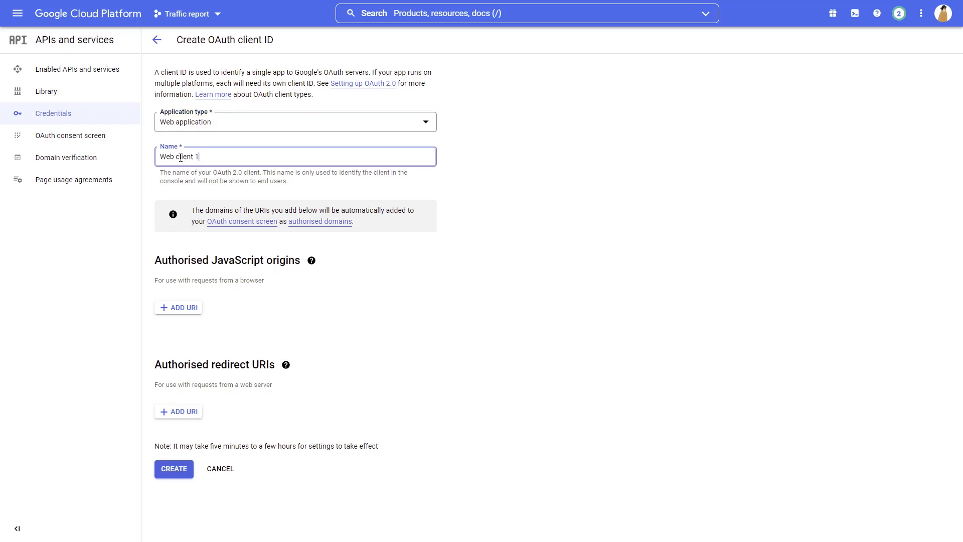
text(kidscorner)
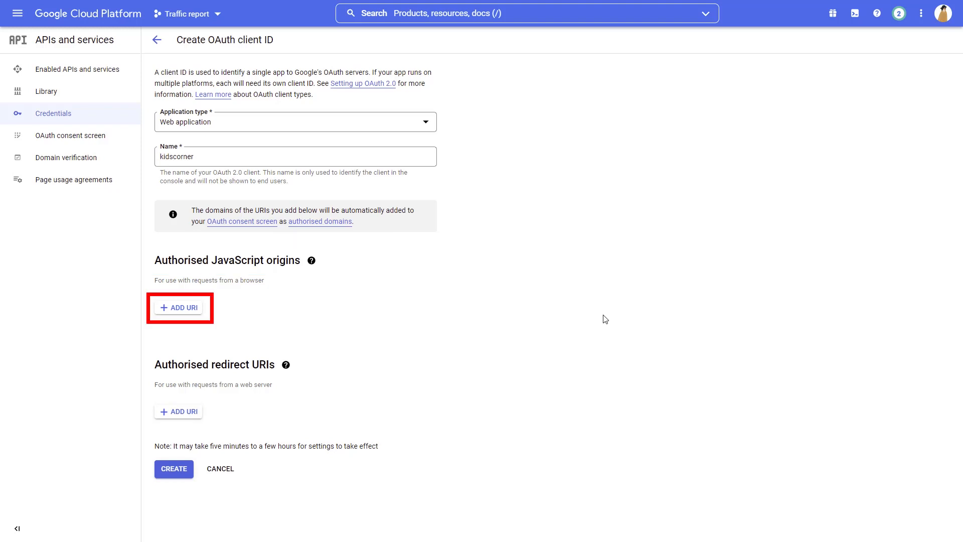
click(178, 307)
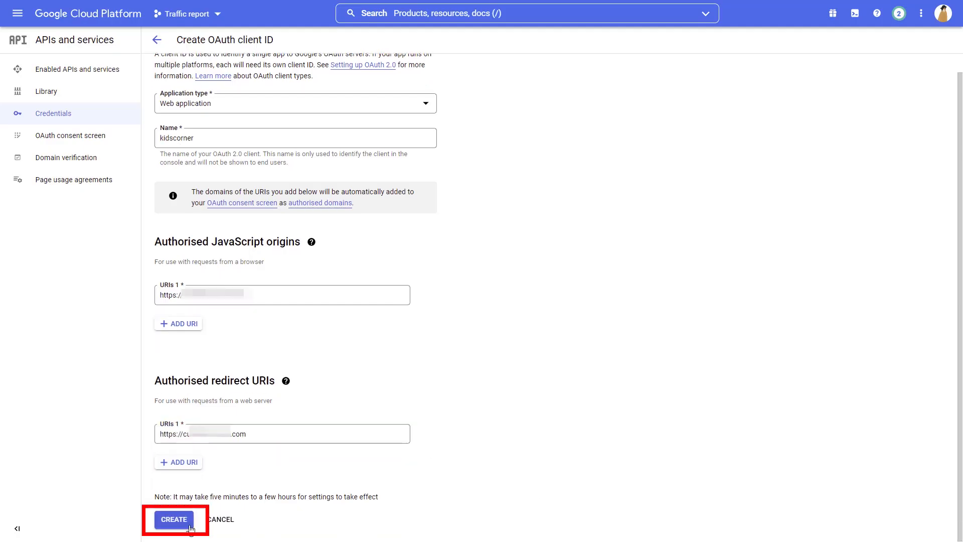
click(174, 519)
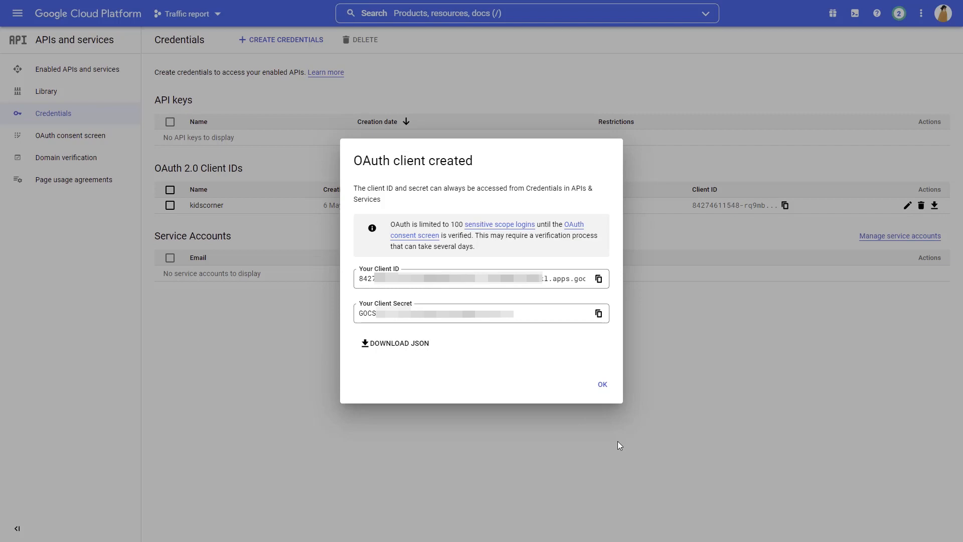
click(601, 383)
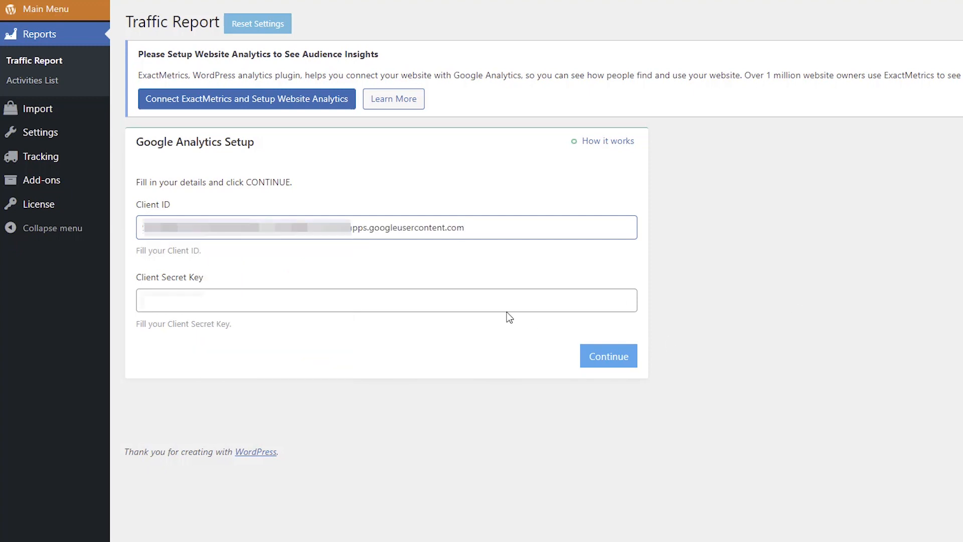
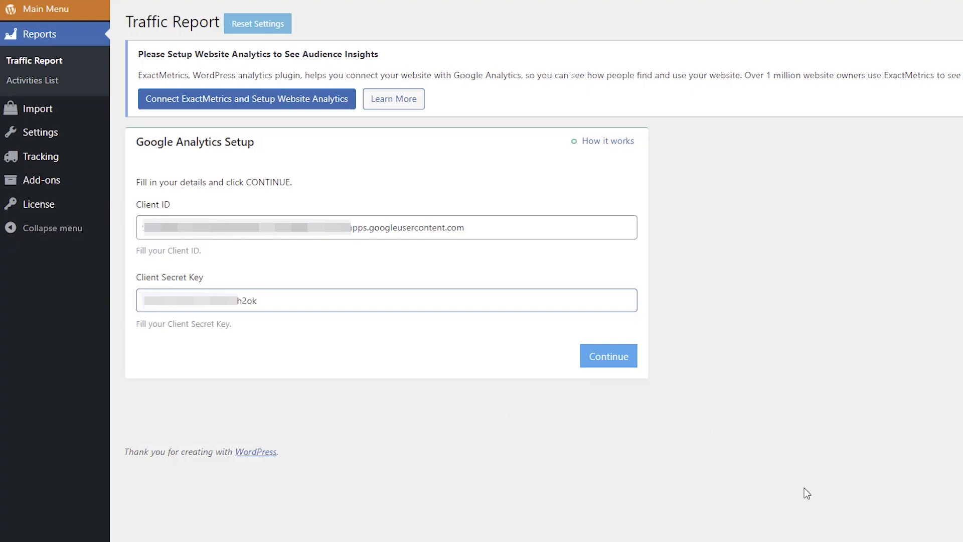
Paste the client secret into Traffic Report setup and submit it.
click(608, 356)
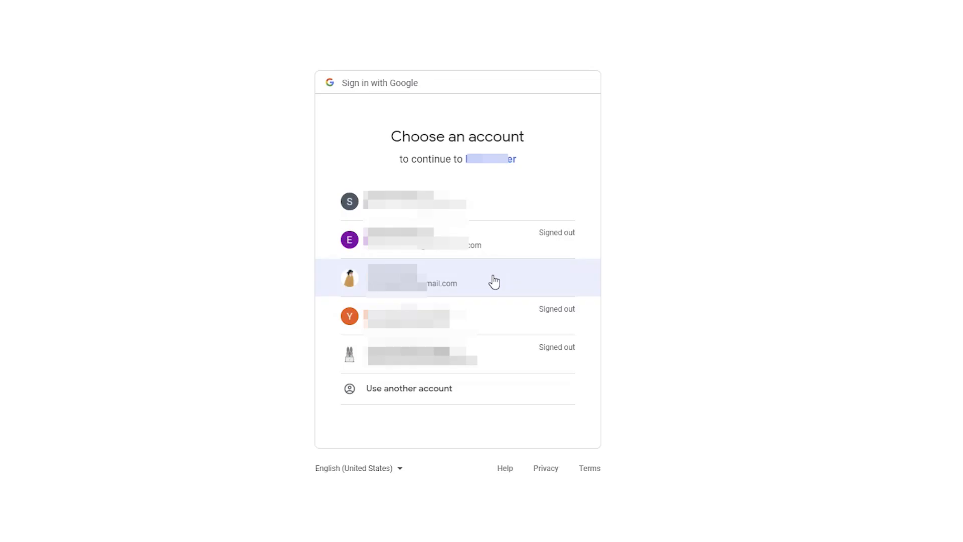
Sign in, proceed past the unverified-app warning, and allow Kidscorner access to Analytics data.
click(456, 277)
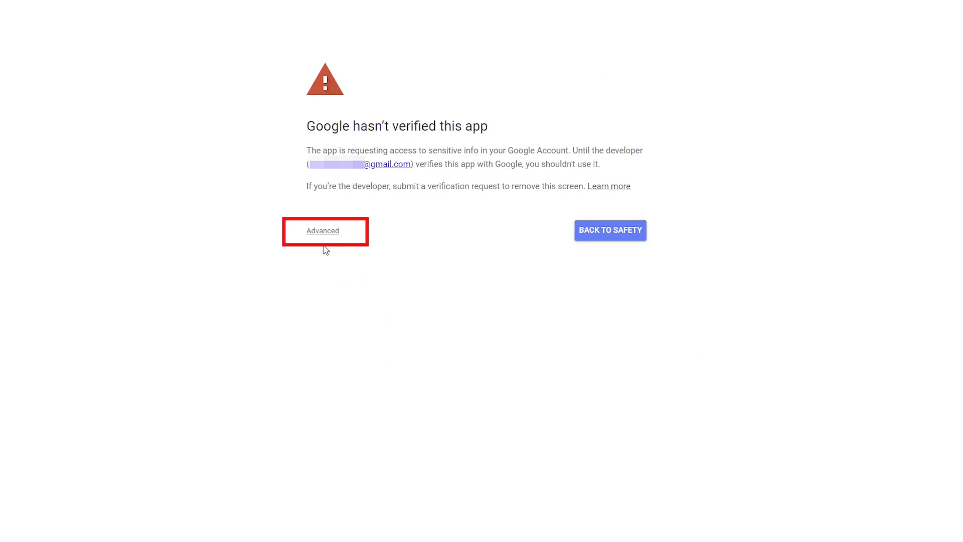
click(322, 230)
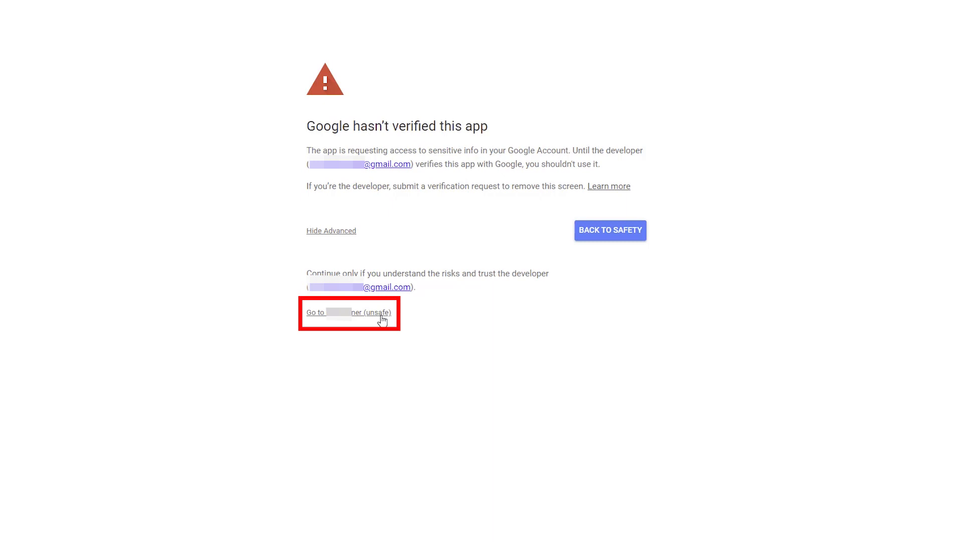
click(348, 312)
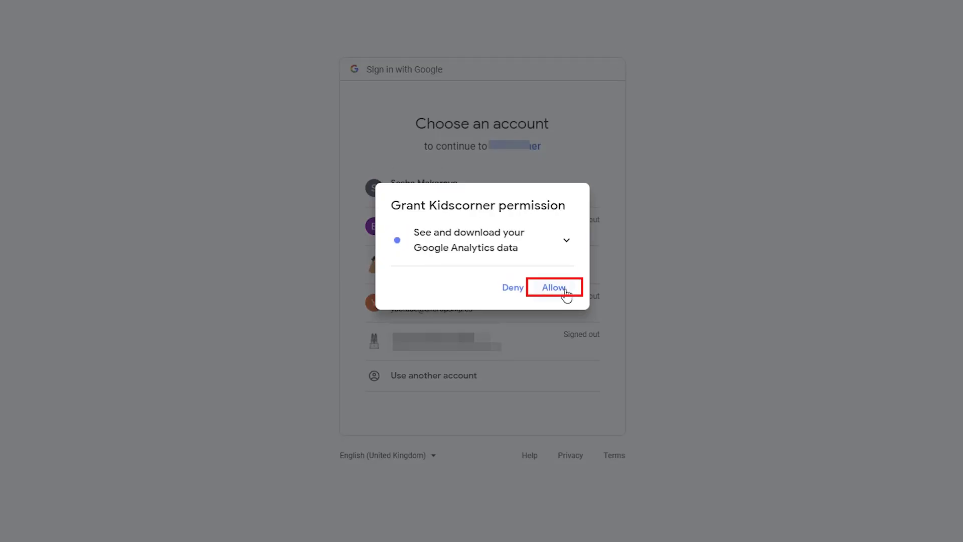
click(552, 287)
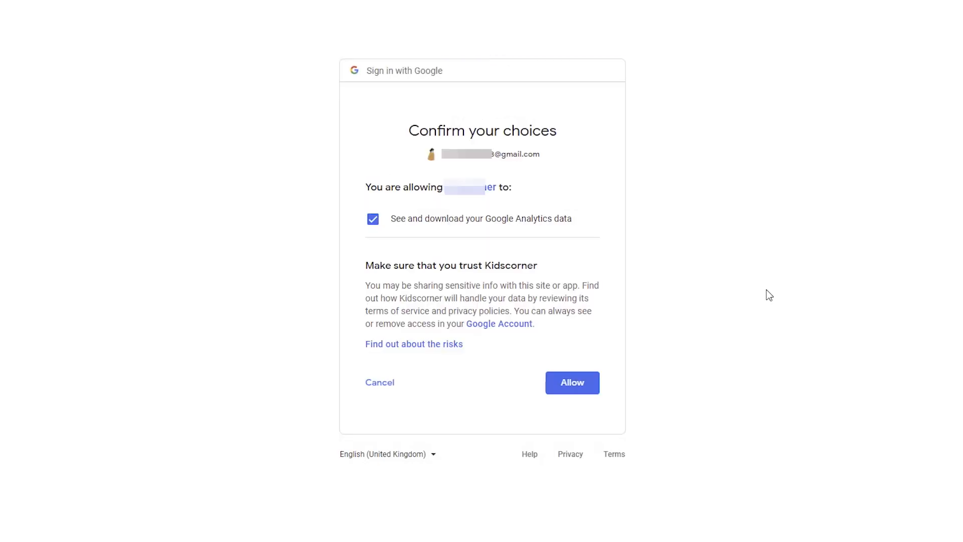
click(572, 382)
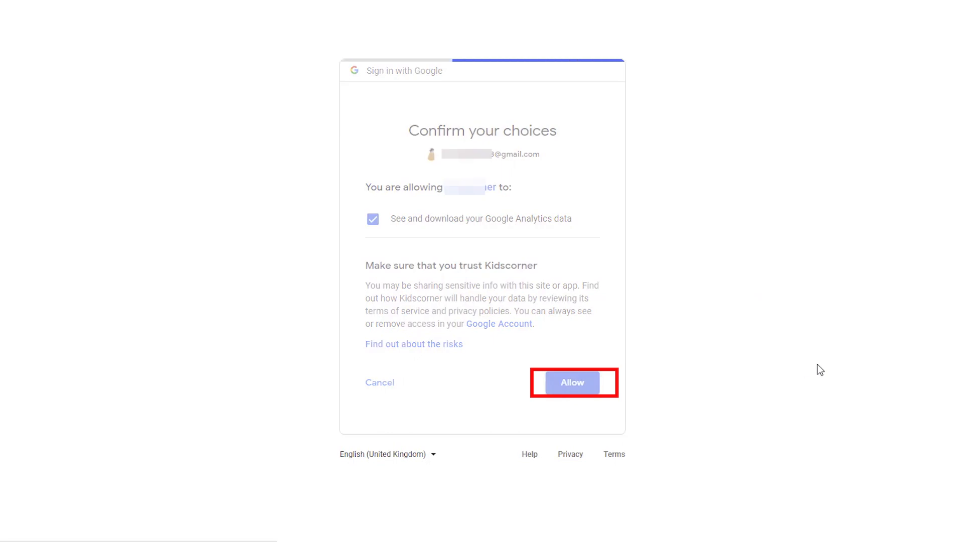
click(571, 382)
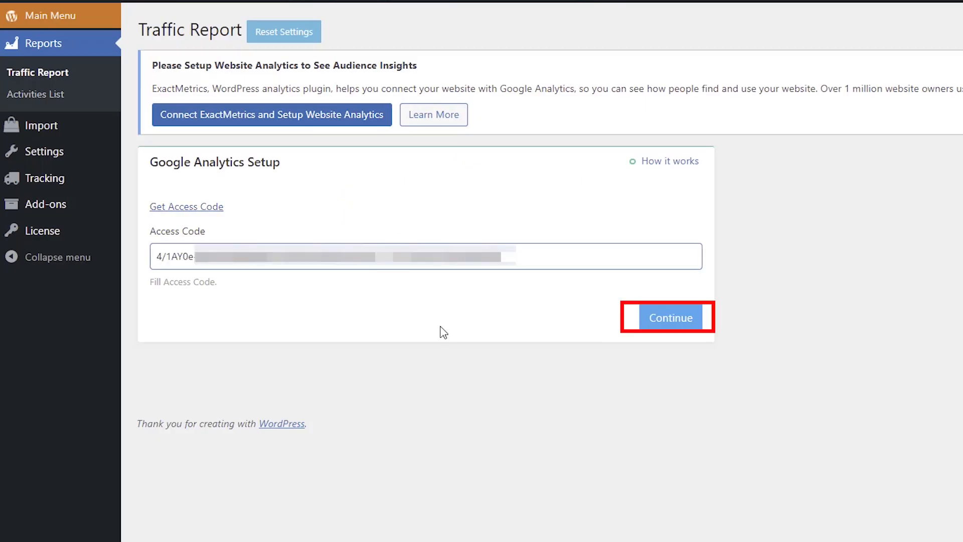
Submit the access code and select the All Web Site Data profile.
click(670, 317)
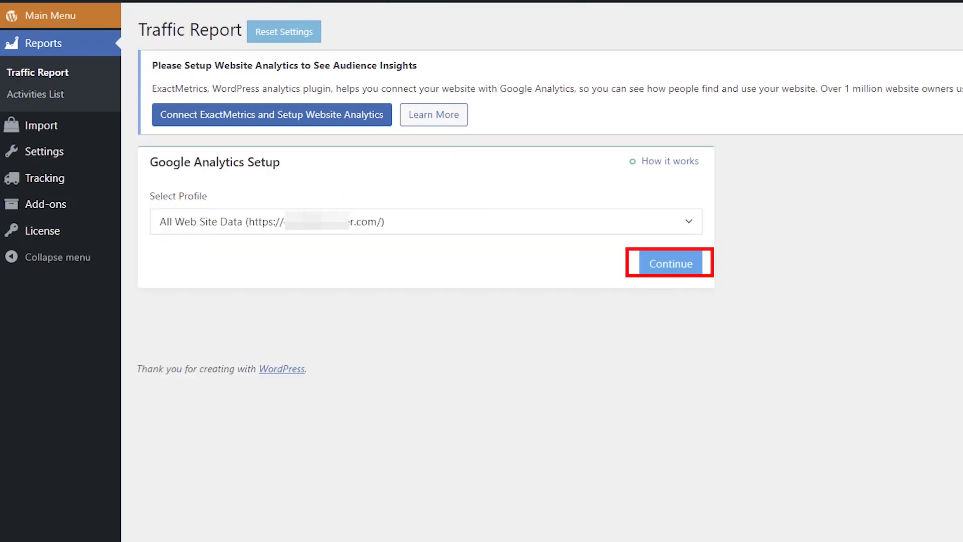
click(670, 263)
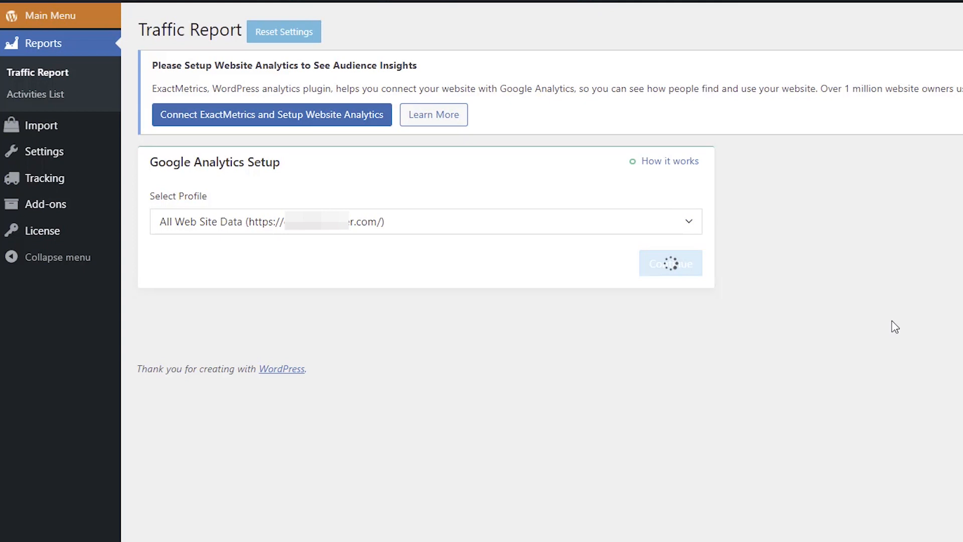
click(670, 262)
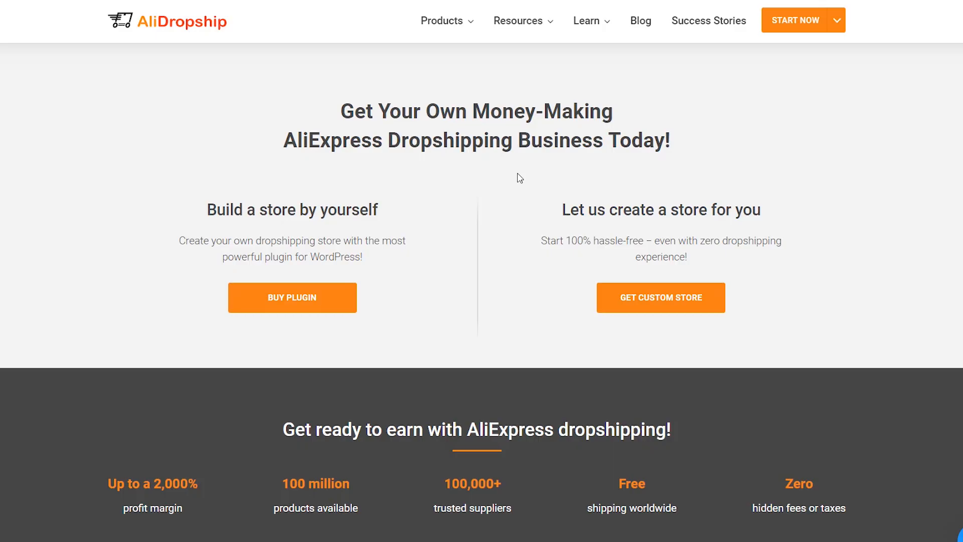
Open the Help Center from the Resources menu and scroll through its collections.
click(517, 20)
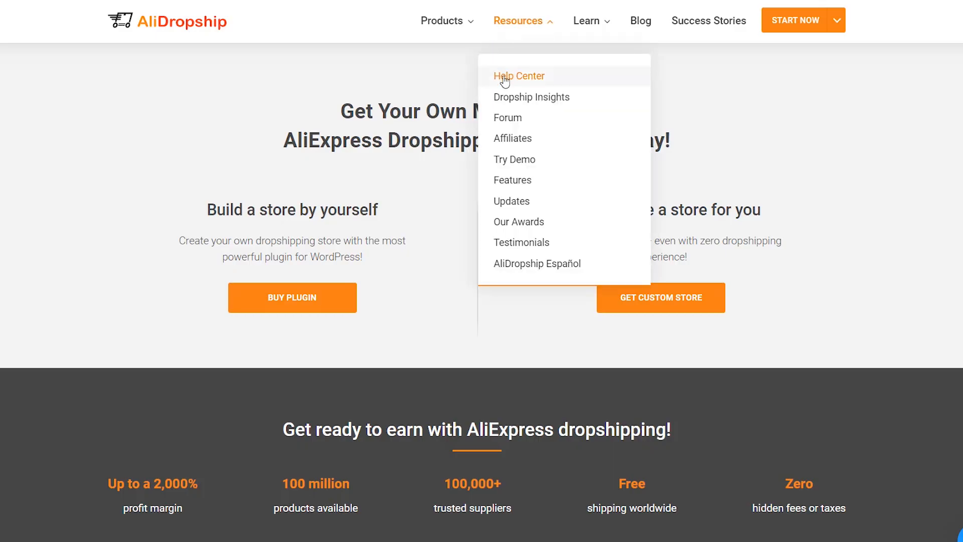
click(519, 76)
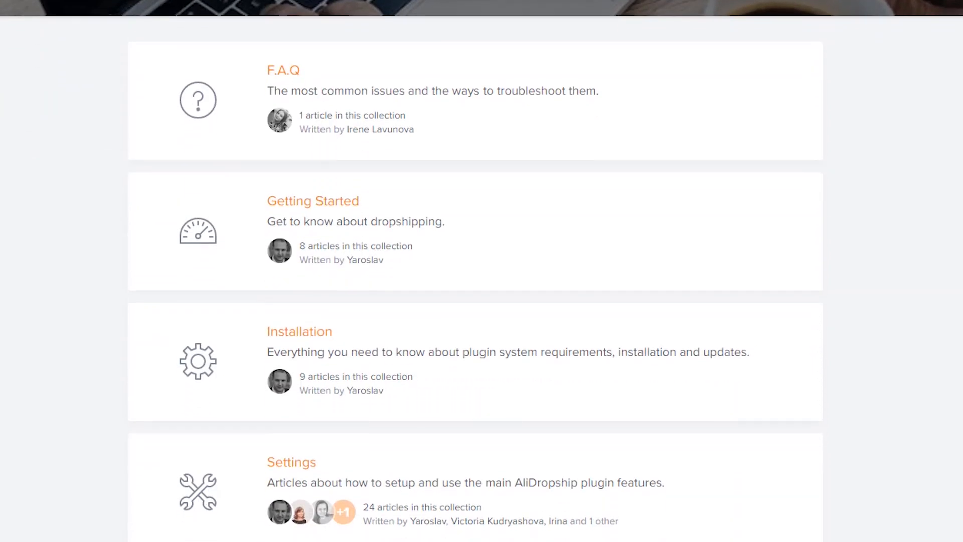
scroll(down, 3)
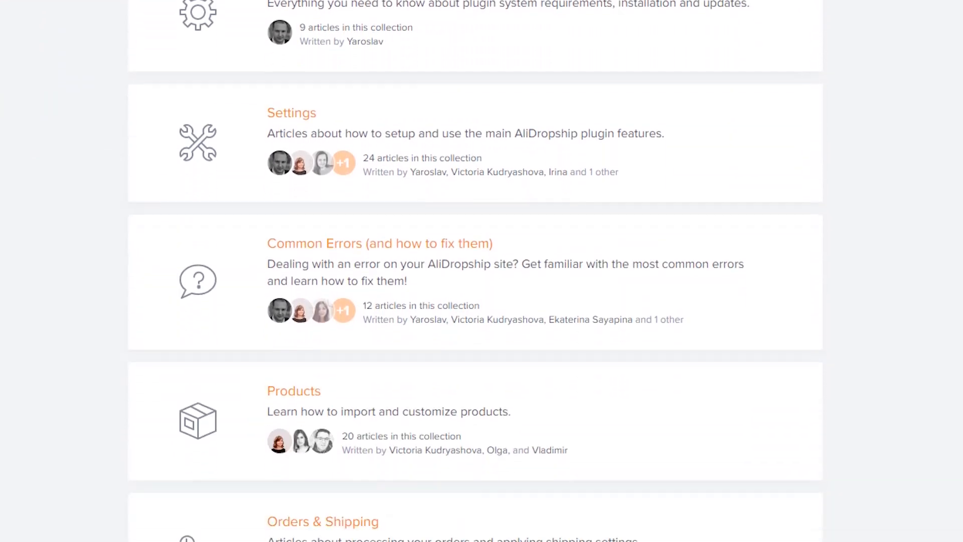